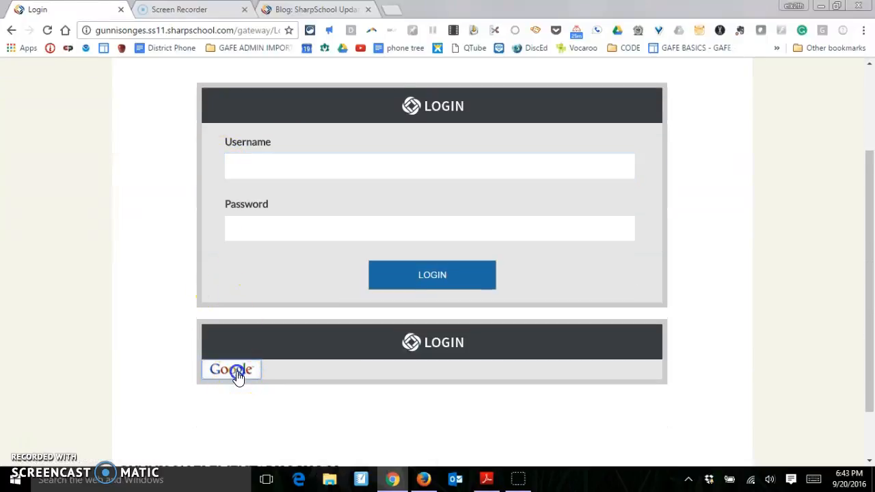
# - Sign in to the school site with Google and go to the teacher's own staff page
pyautogui.click(231, 370)
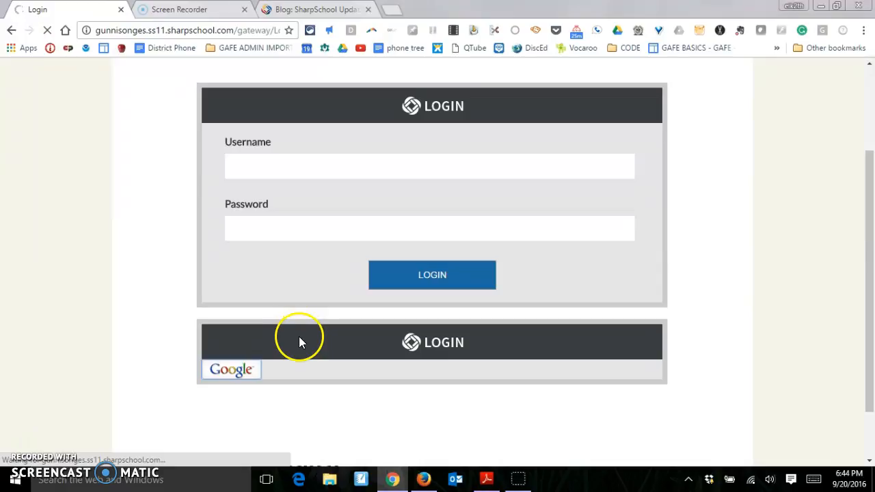
pyautogui.click(231, 369)
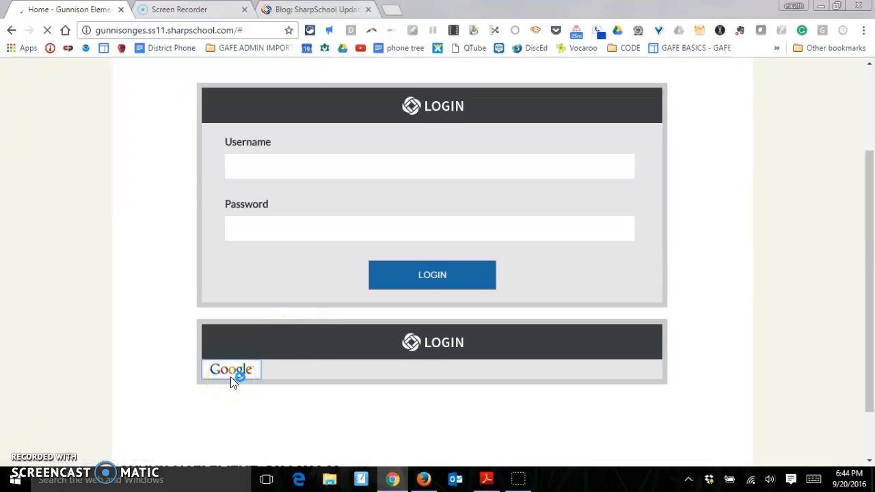
pyautogui.click(231, 369)
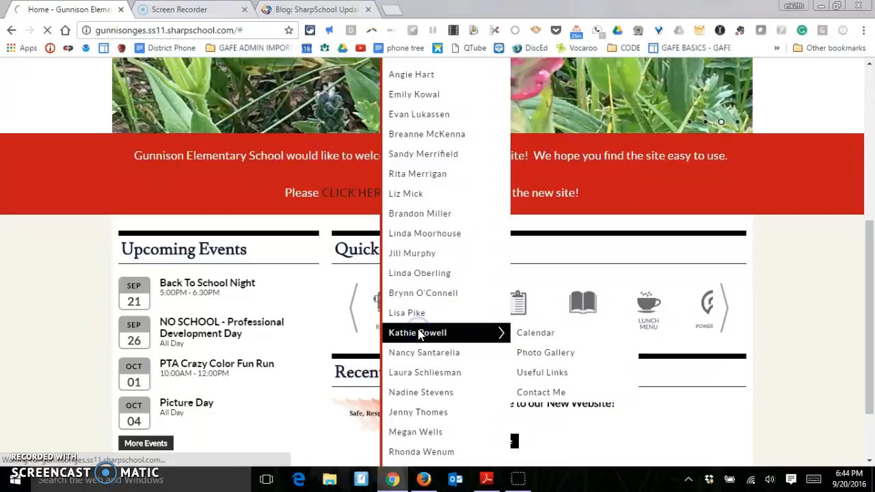
pyautogui.click(417, 334)
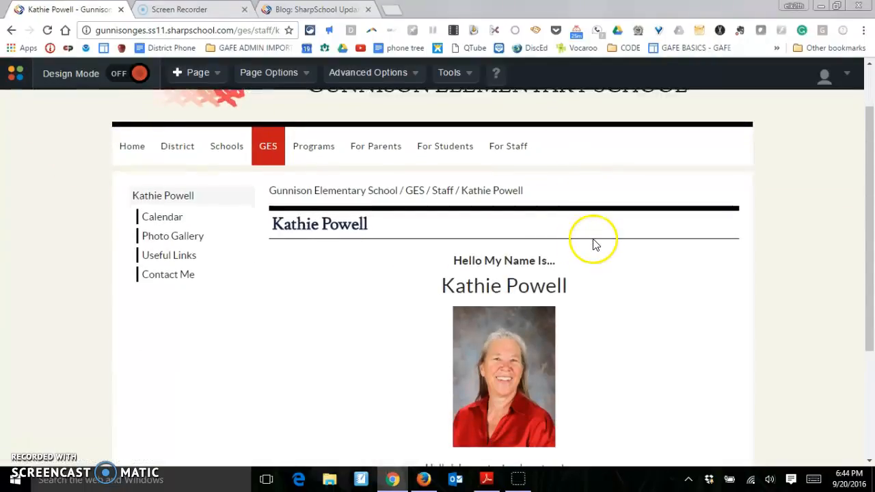
pyautogui.moveTo(315, 246)
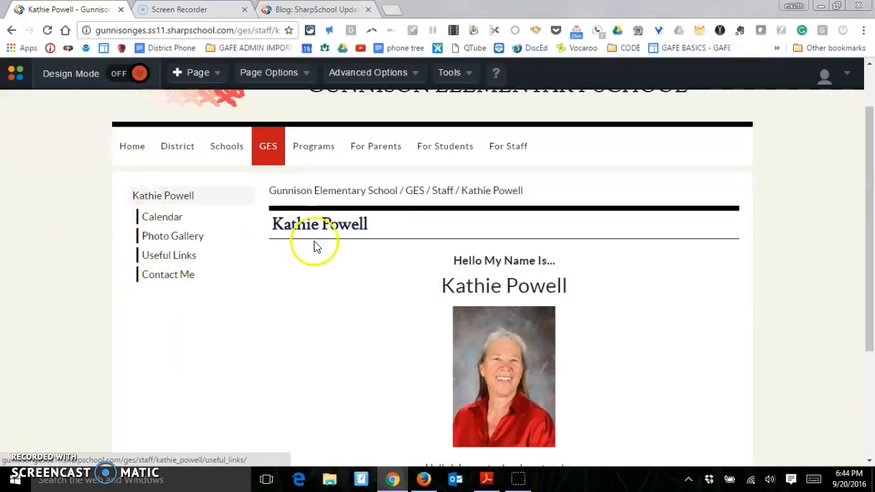
pyautogui.click(197, 73)
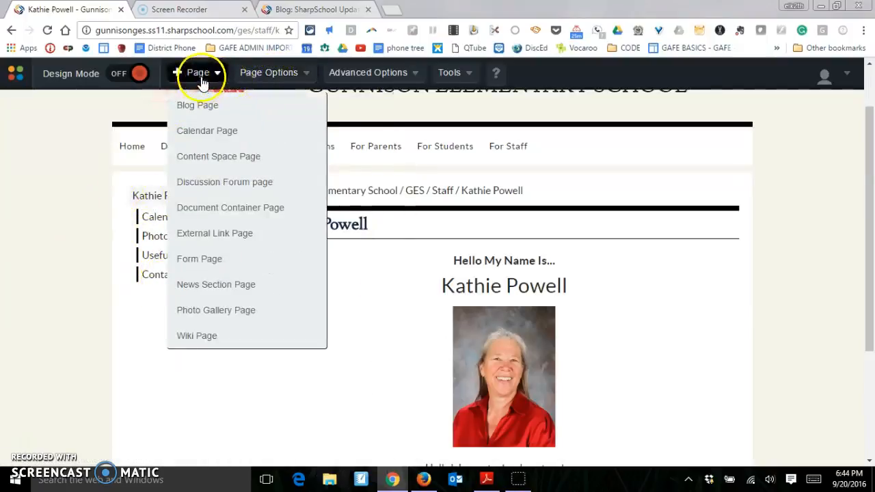
pyautogui.moveTo(208, 131)
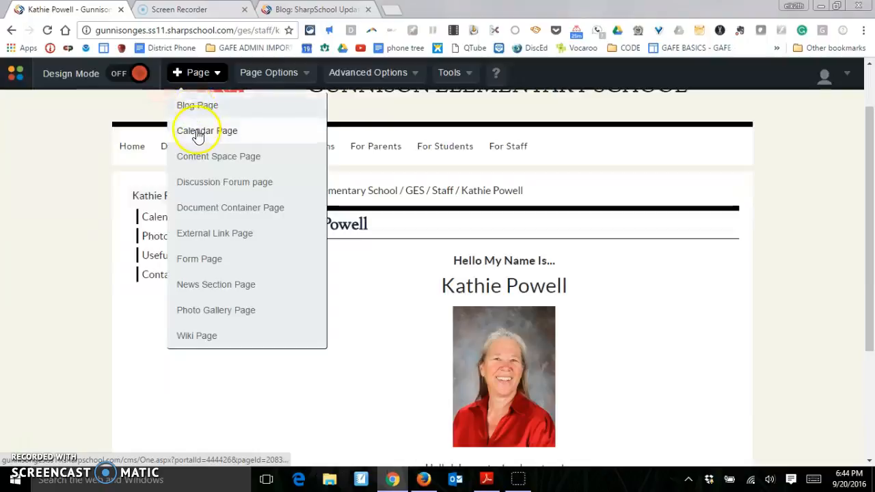
pyautogui.moveTo(202, 165)
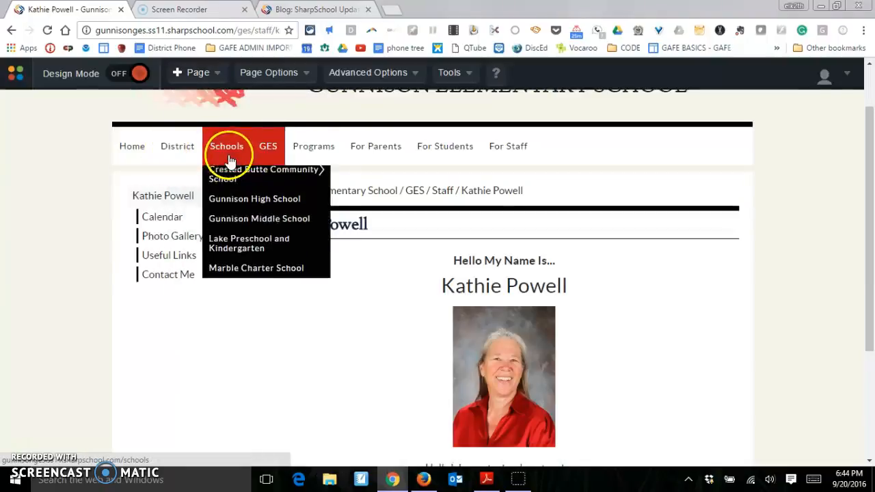
pyautogui.click(197, 73)
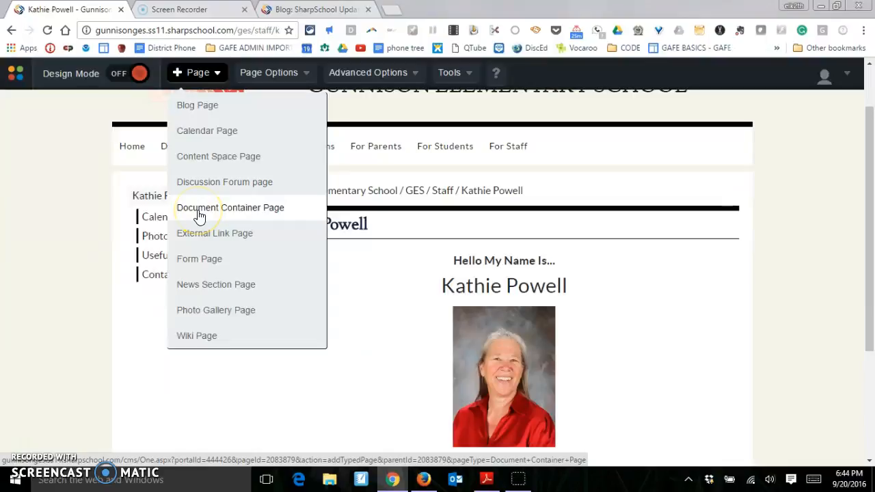
pyautogui.moveTo(216, 285)
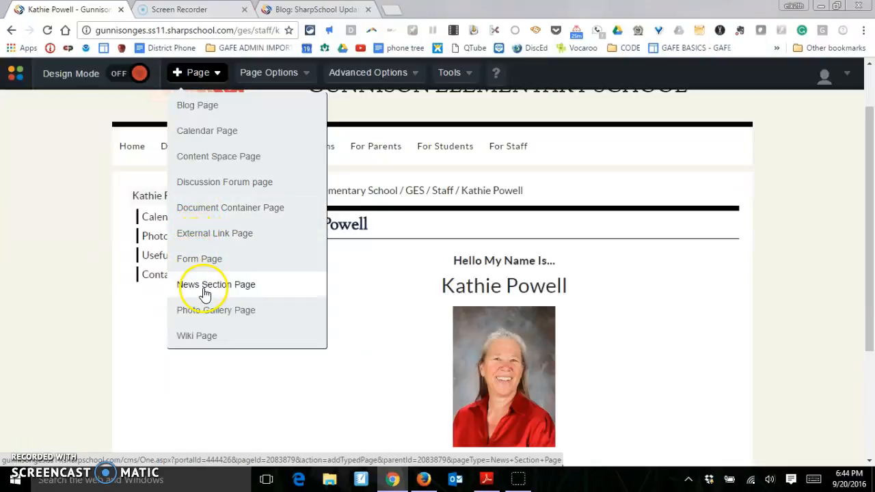
pyautogui.moveTo(203, 182)
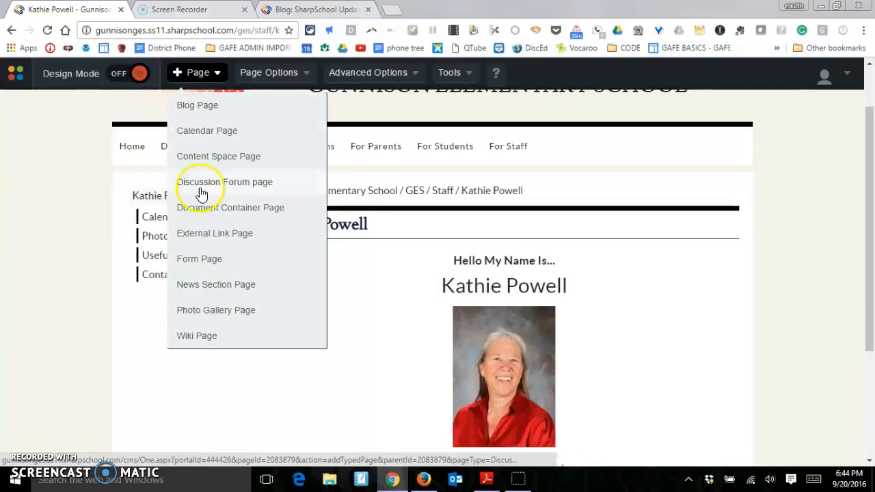
pyautogui.click(224, 181)
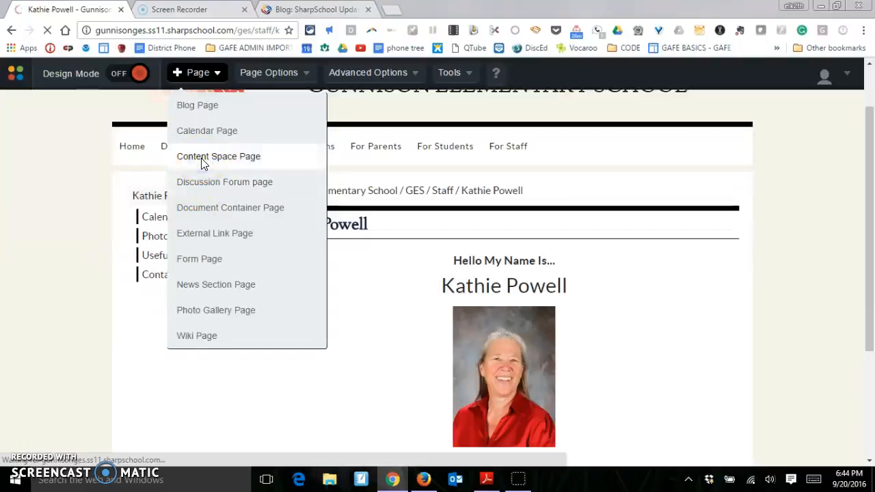
pyautogui.click(219, 155)
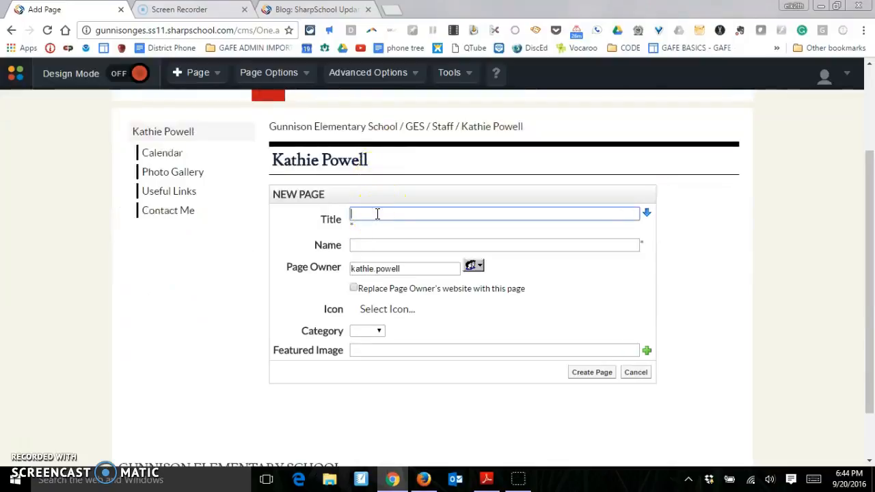
# - Title the page 'Science 1st Hour', auto-fill its name as science_1st_hour, and create it
pyautogui.write('Sci')
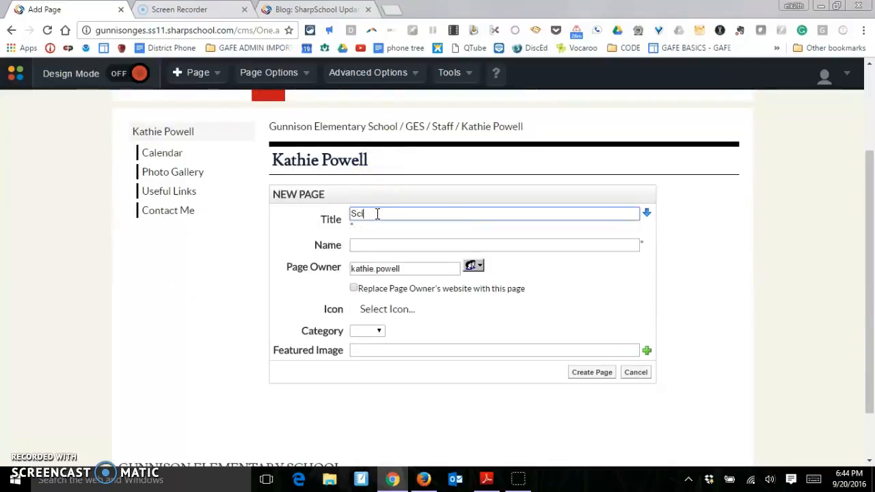
pyautogui.write('ience')
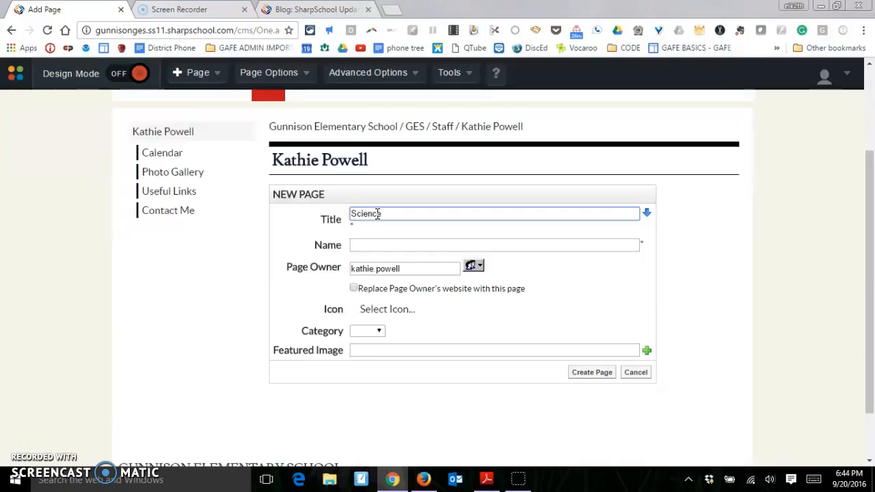
pyautogui.write('1st Hour')
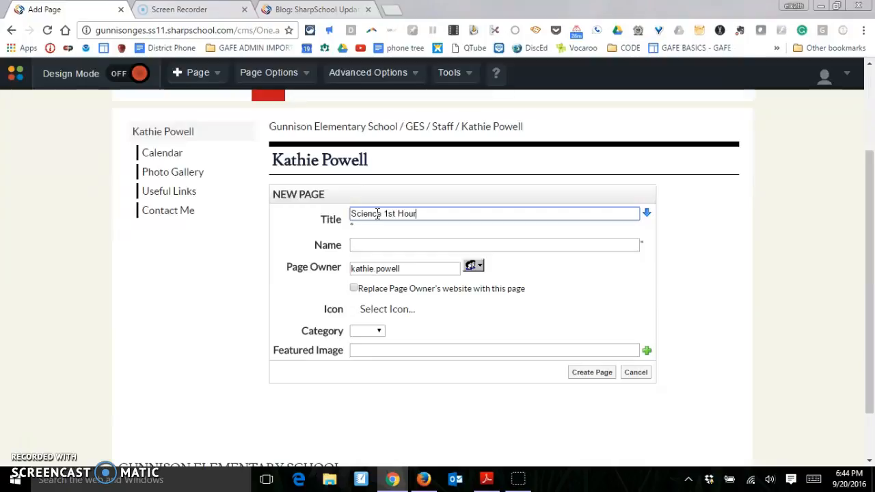
pyautogui.click(646, 213)
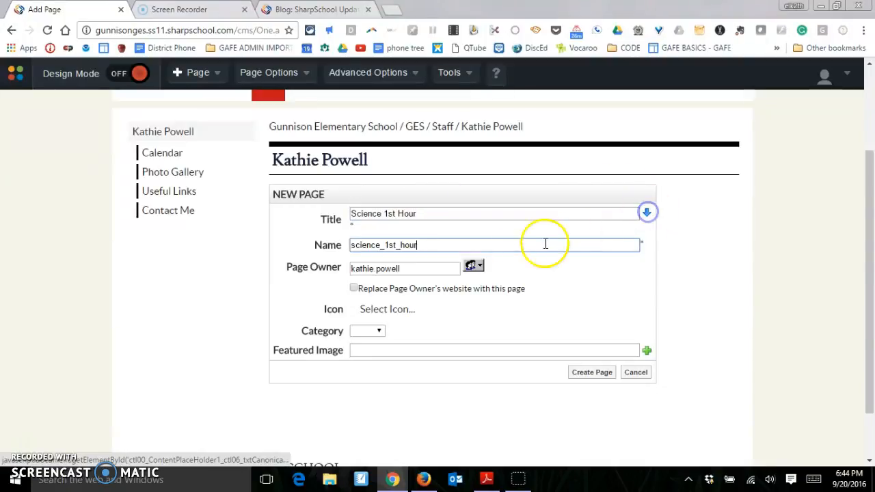
pyautogui.click(591, 372)
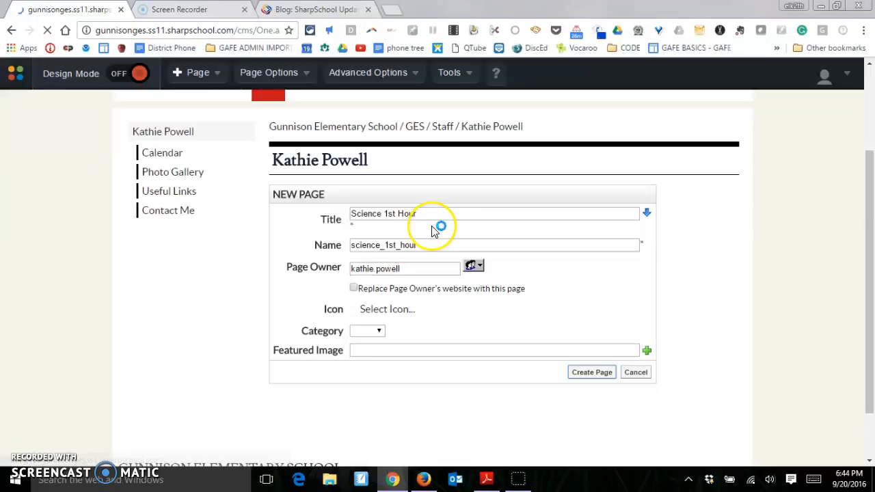
# - Write 'These are the assignments for 1st hour Science' as the page's body text
pyautogui.click(591, 372)
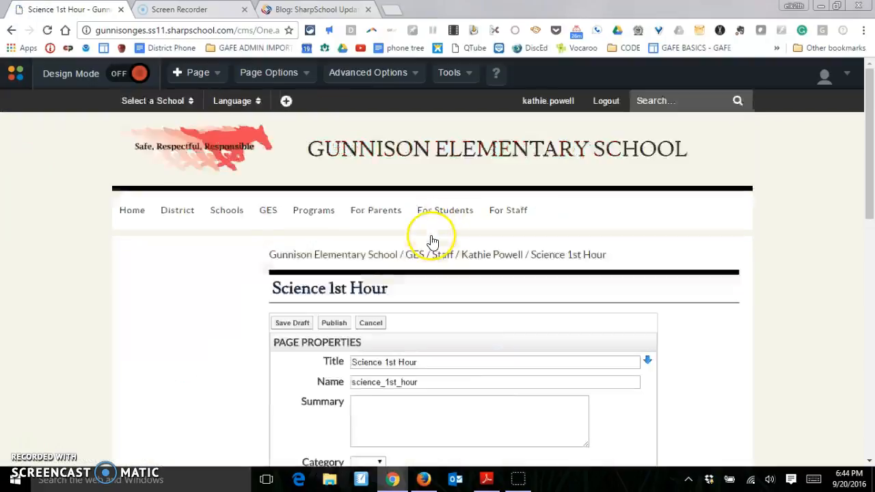
pyautogui.scroll(-3)
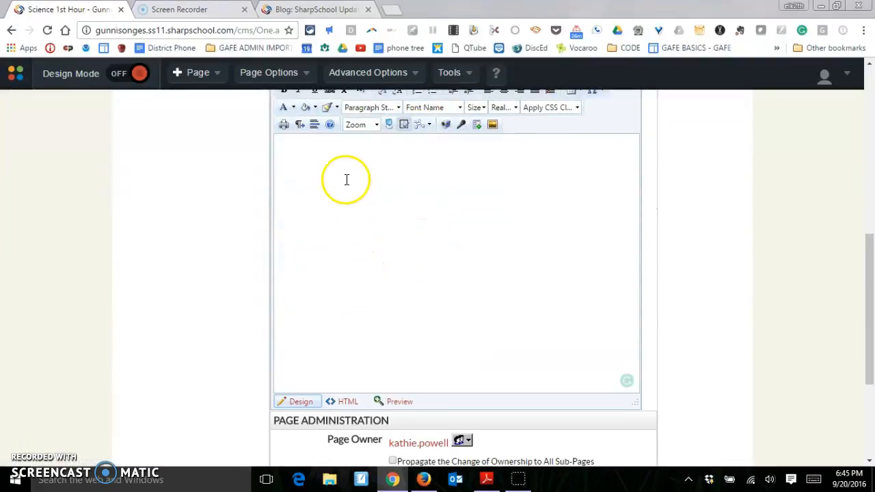
pyautogui.click(344, 179)
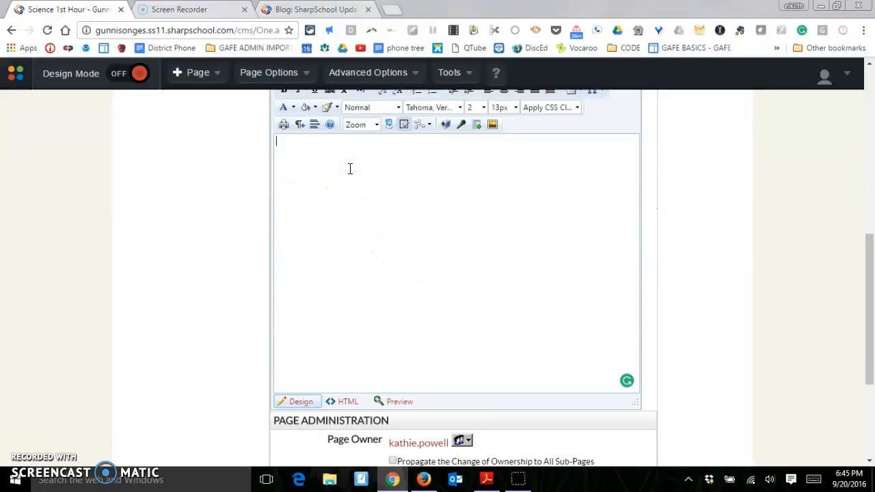
pyautogui.write('These are the as')
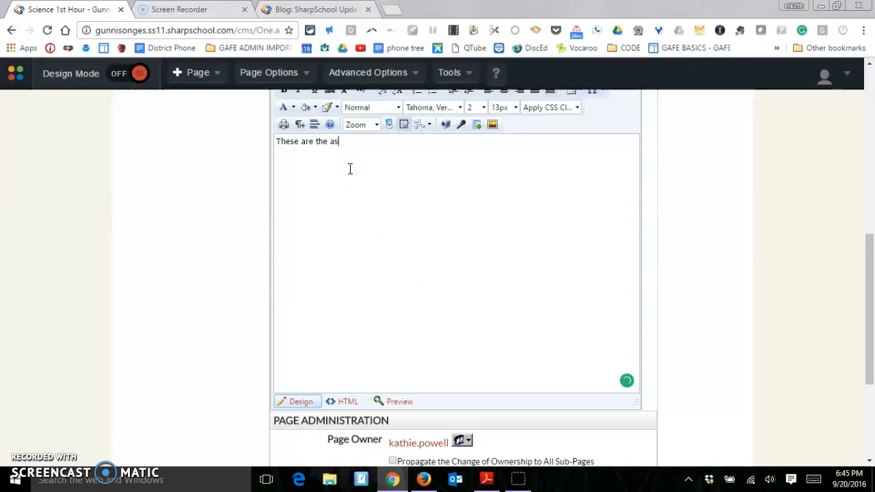
pyautogui.write('signments for')
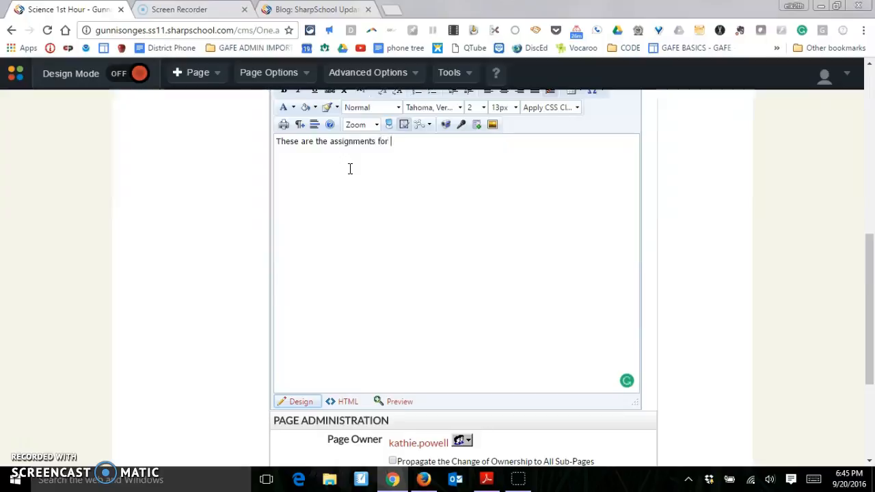
pyautogui.write('1st hour')
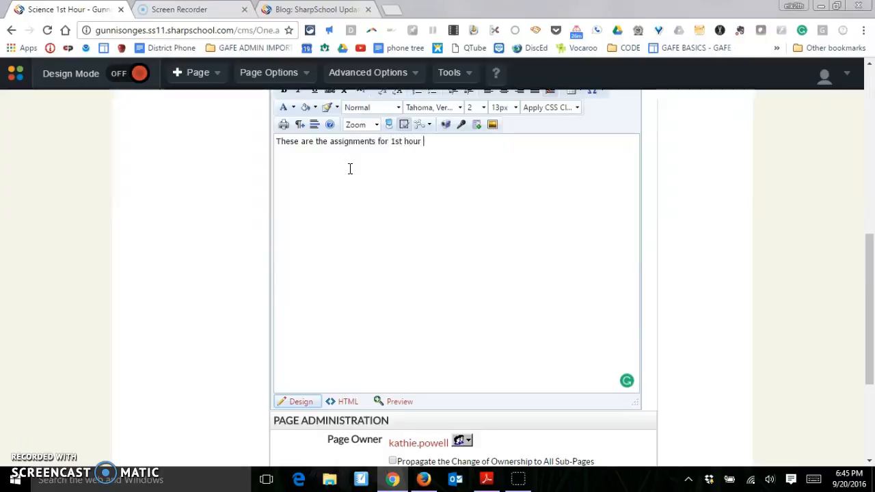
pyautogui.write('Science')
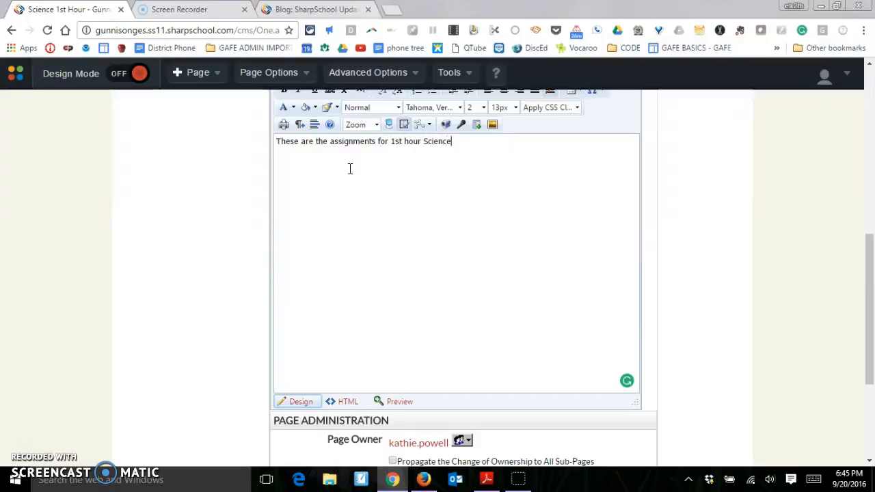
pyautogui.scroll(-3)
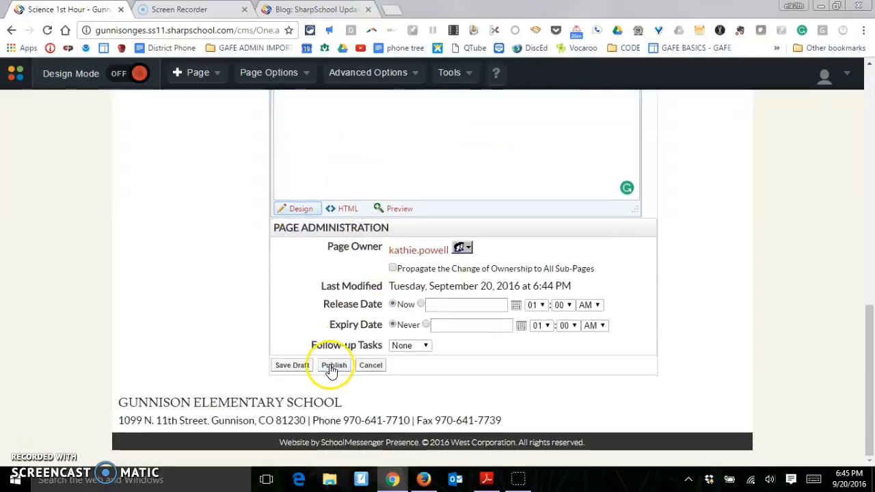
# - Publish the page, confirming the status change from Hidden to Publish
pyautogui.click(333, 364)
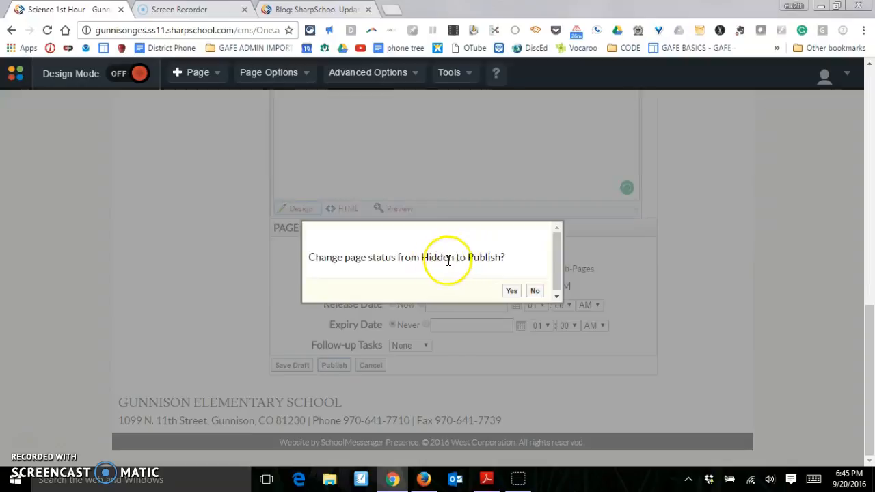
pyautogui.click(511, 290)
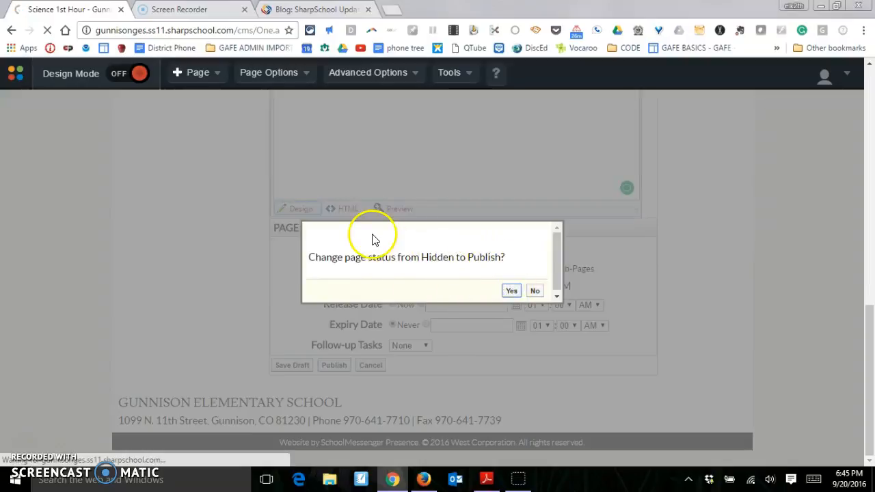
pyautogui.moveTo(239, 170)
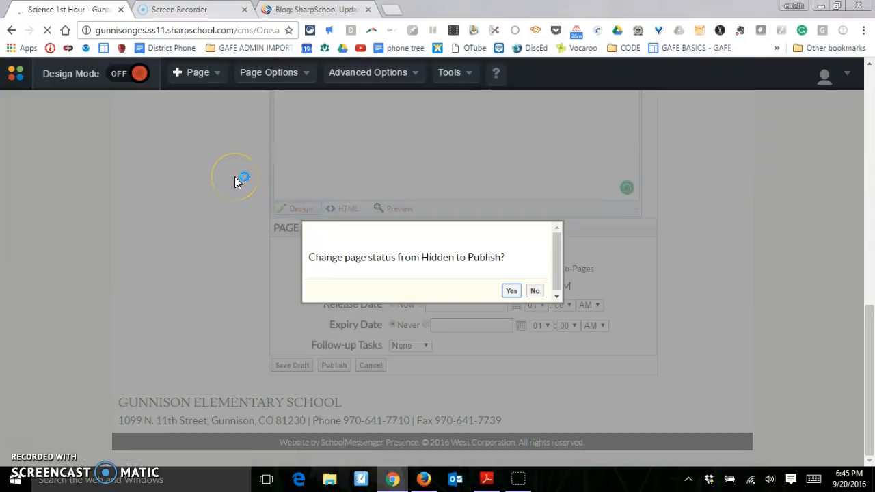
pyautogui.click(512, 290)
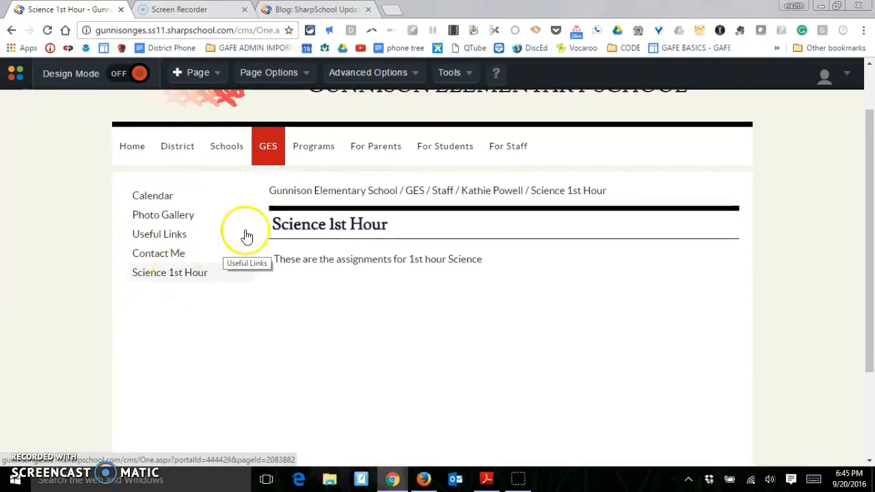
pyautogui.moveTo(258, 109)
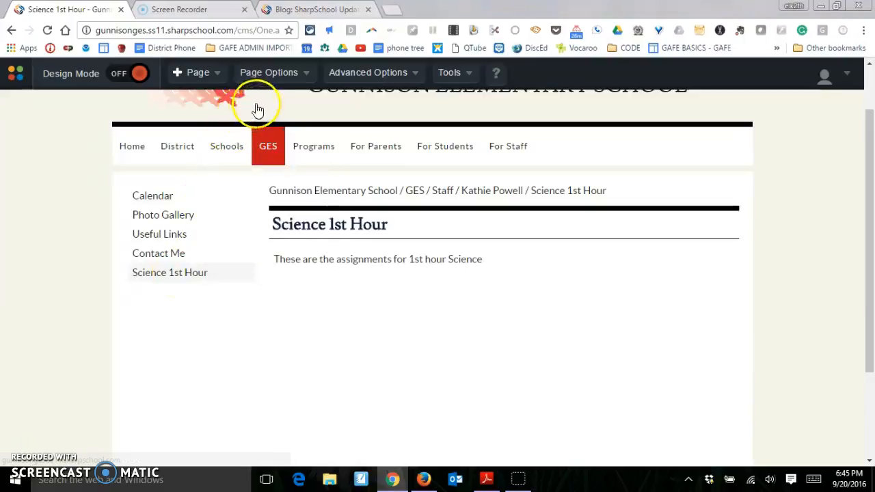
# - Check Page Status showing no subpages, then return to the teacher's staff page via the breadcrumb
pyautogui.click(268, 73)
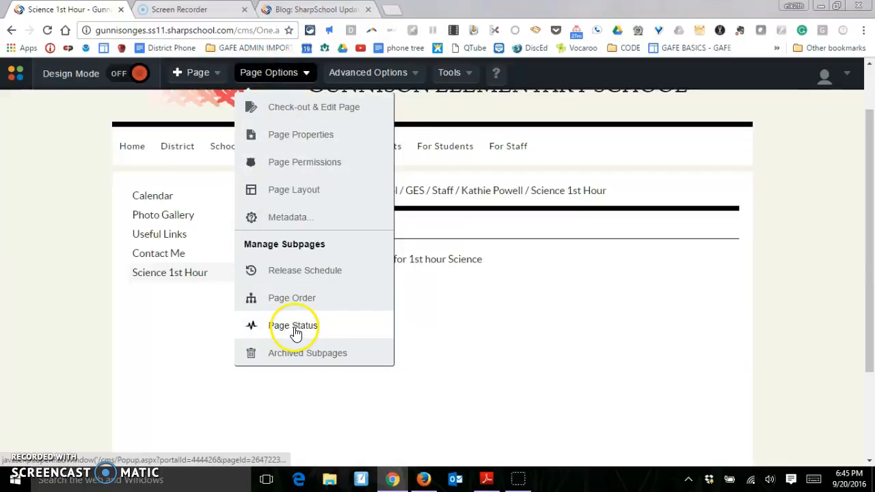
pyautogui.click(292, 325)
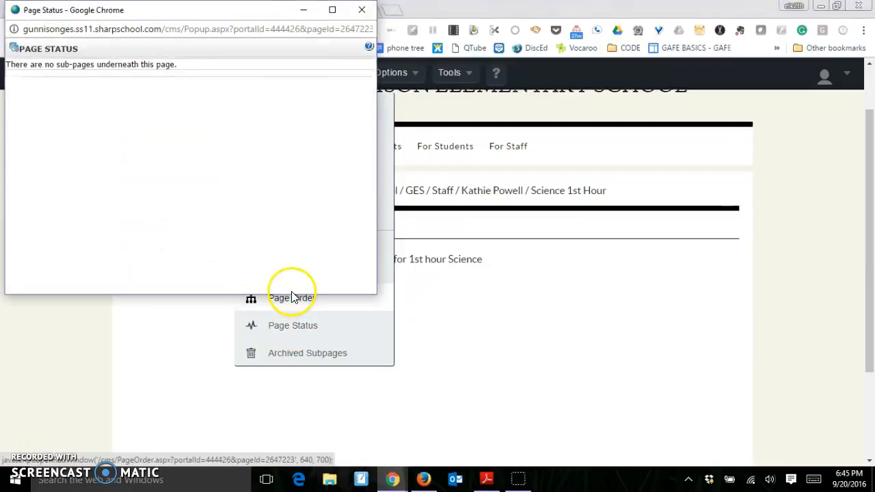
pyautogui.click(361, 9)
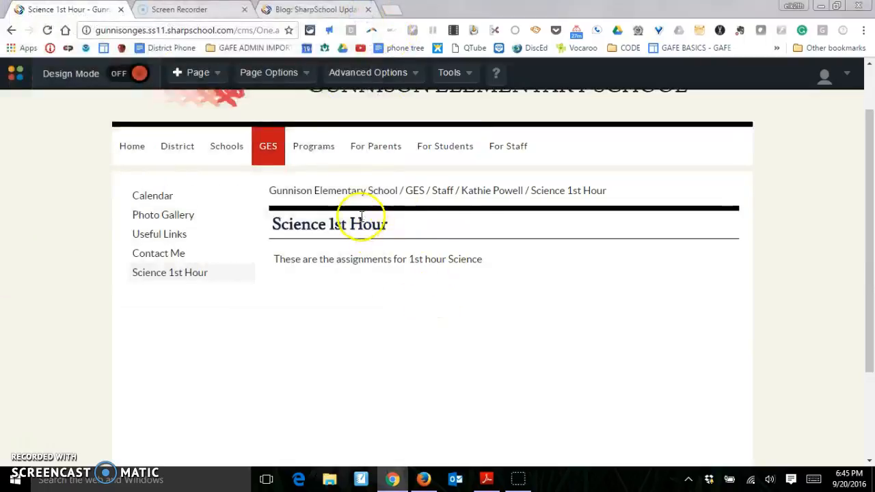
pyautogui.click(492, 191)
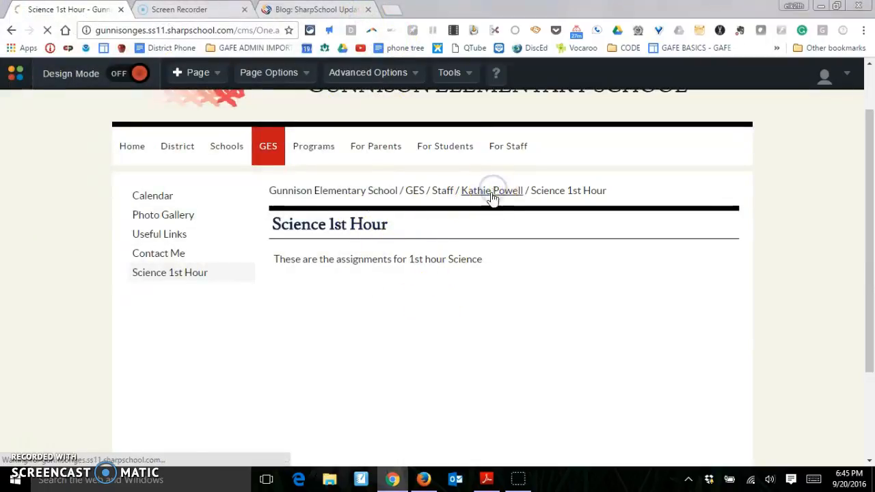
# - Archive the Science 1st Hour subpage from Page Status and confirm, removing it from the menu
pyautogui.click(493, 190)
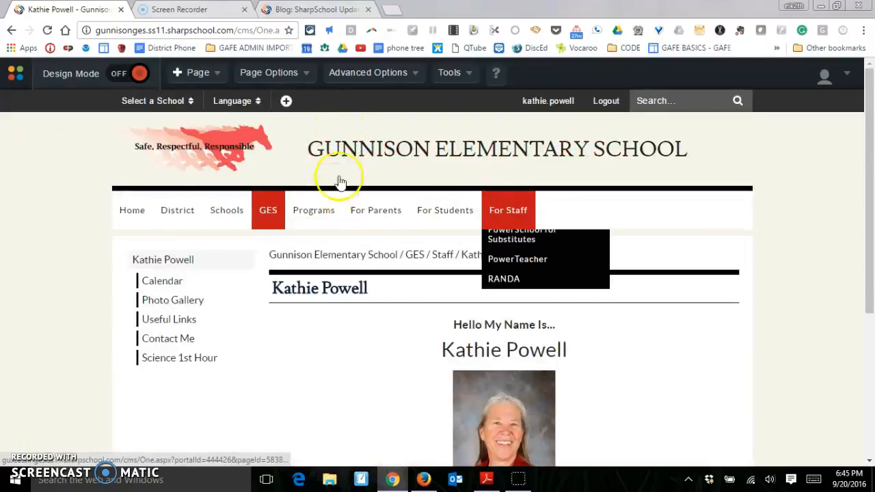
pyautogui.click(268, 72)
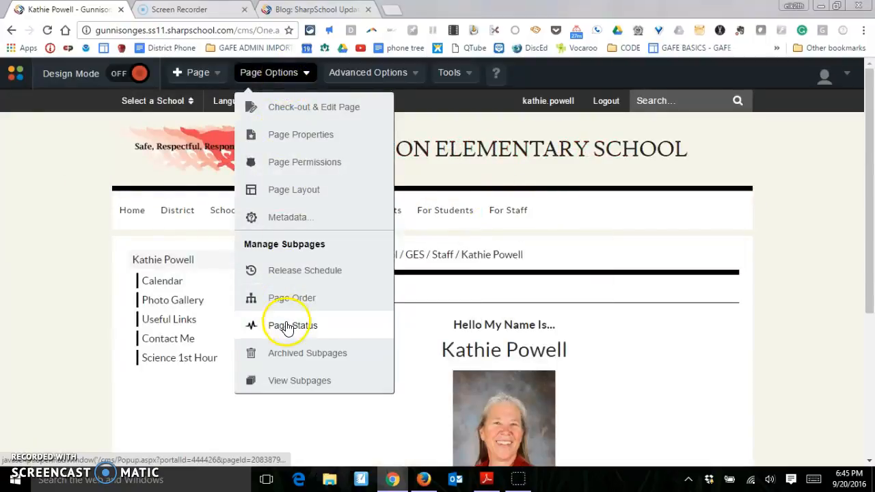
pyautogui.click(293, 326)
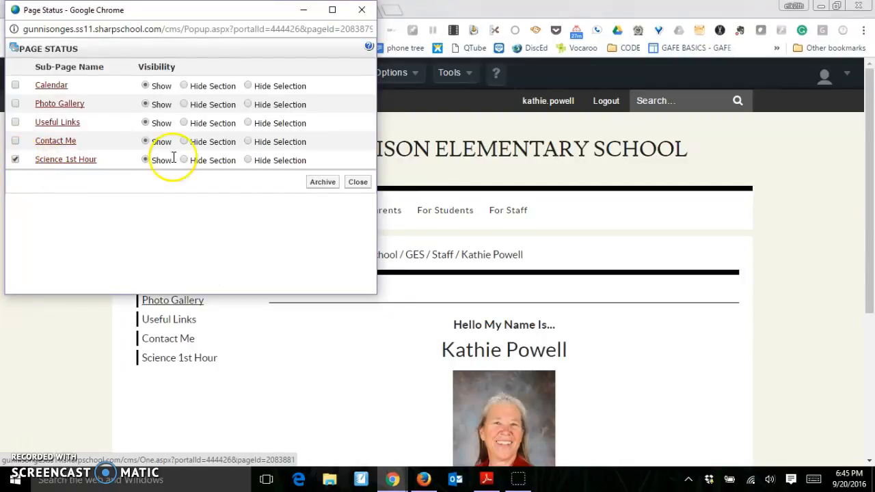
pyautogui.click(323, 180)
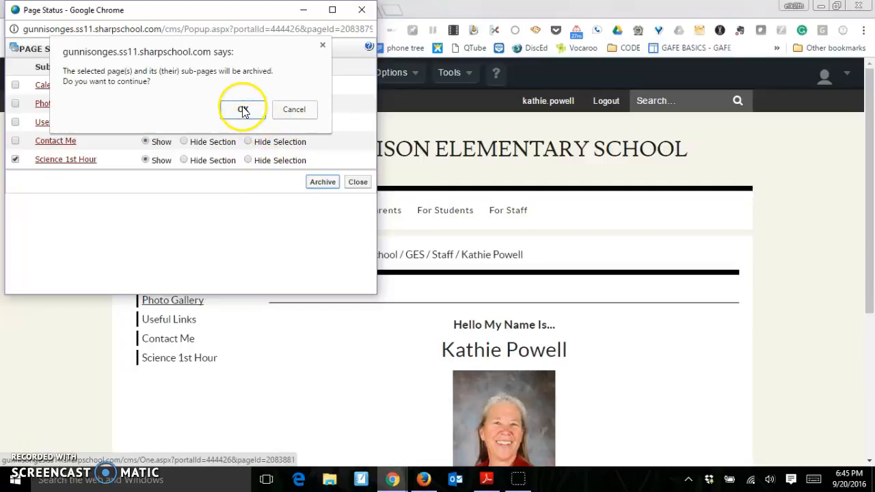
pyautogui.click(243, 109)
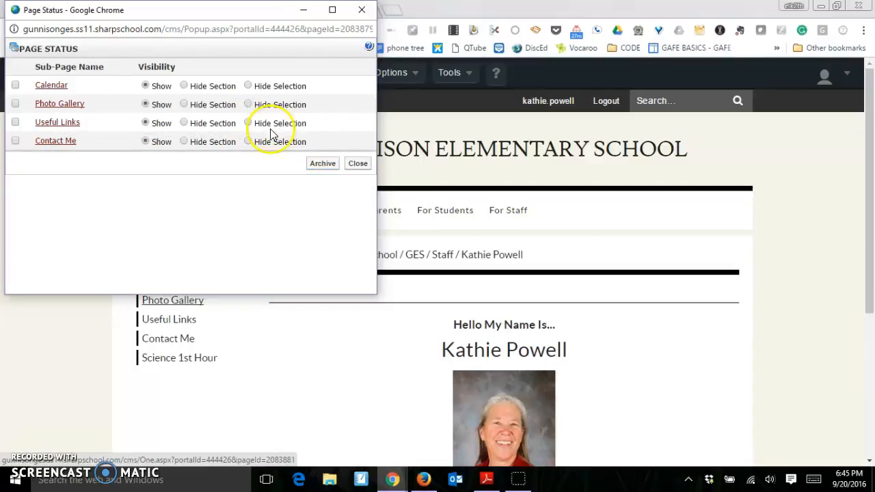
pyautogui.click(359, 163)
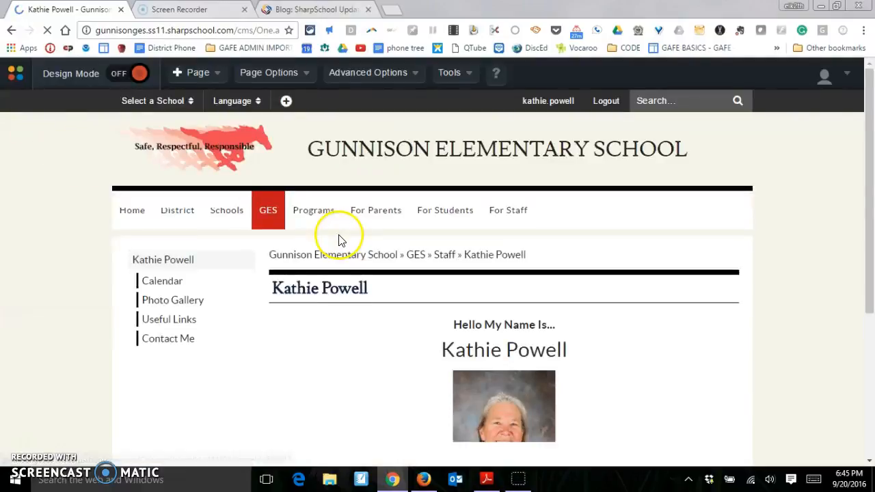
# - Un-archive Science 1st Hour from Archived Subpages so it returns to the side menu
pyautogui.click(268, 73)
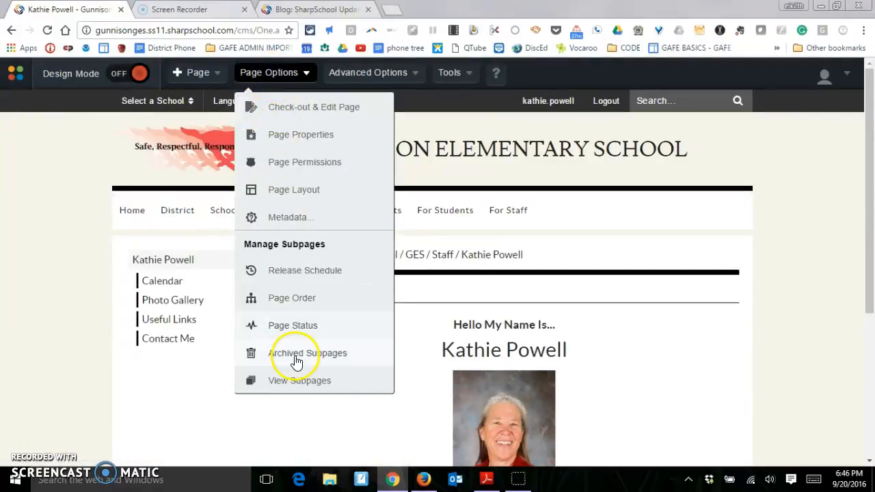
pyautogui.click(308, 353)
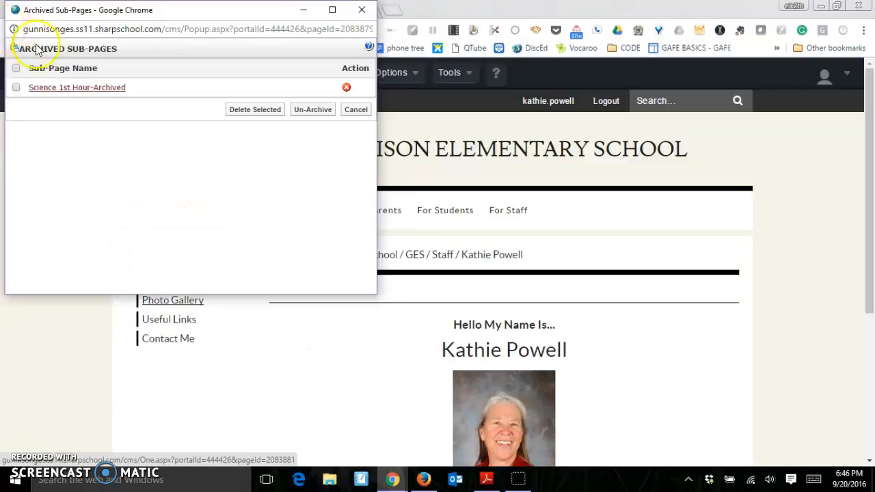
pyautogui.click(17, 88)
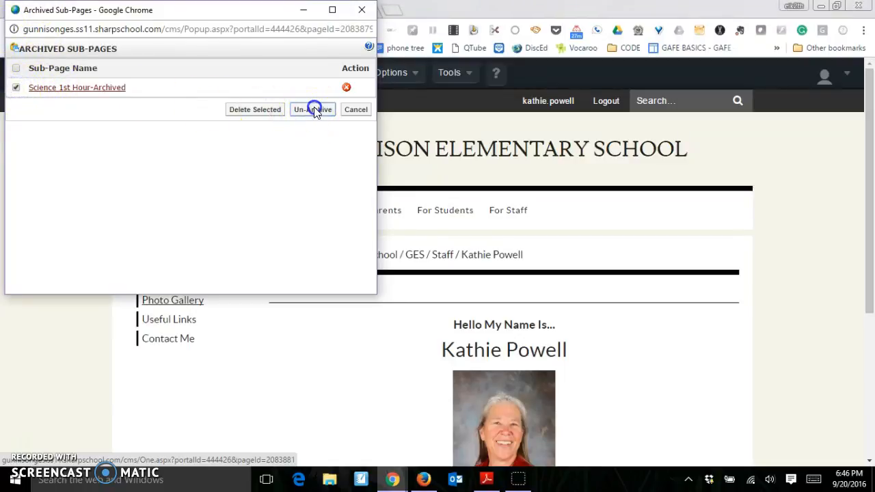
pyautogui.click(311, 110)
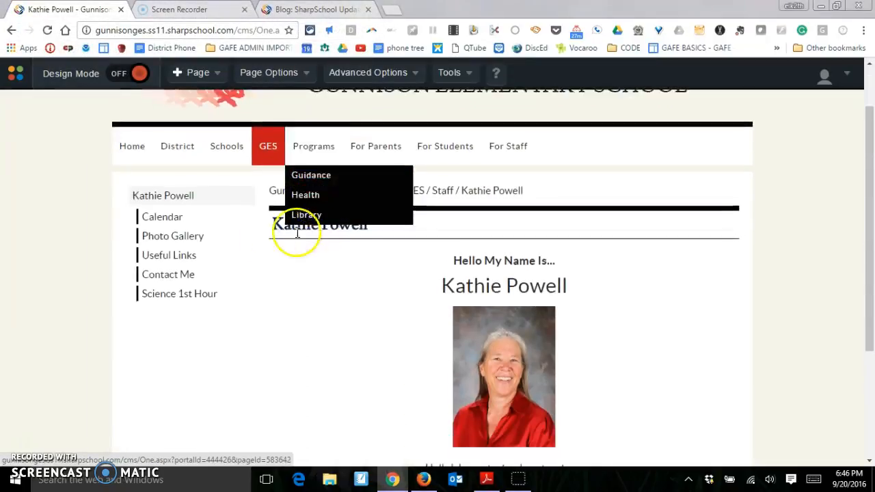
pyautogui.moveTo(169, 255)
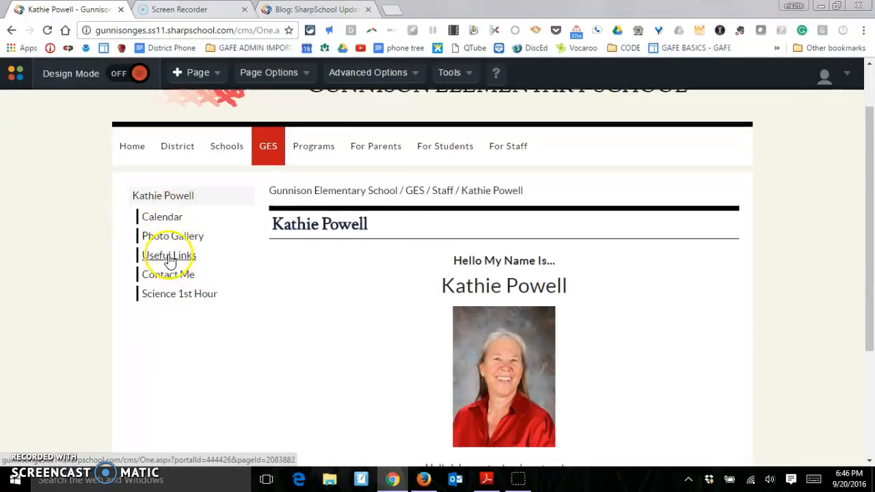
pyautogui.moveTo(165, 294)
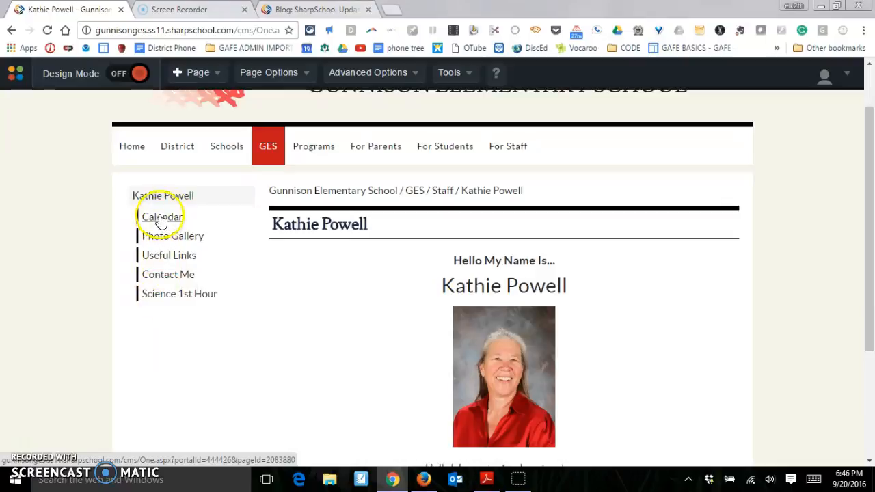
pyautogui.moveTo(159, 262)
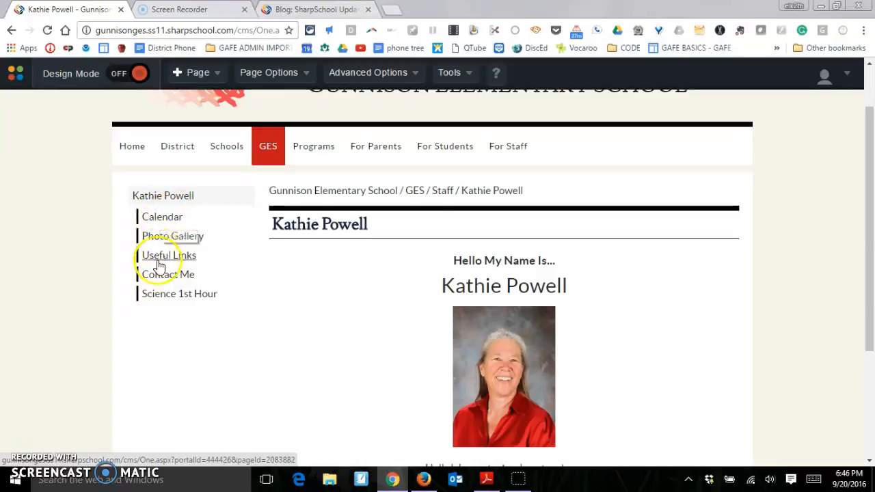
# - In Page Status, select the Calendar, Useful Links and Photo Gallery subpages and change their visibility
pyautogui.click(198, 73)
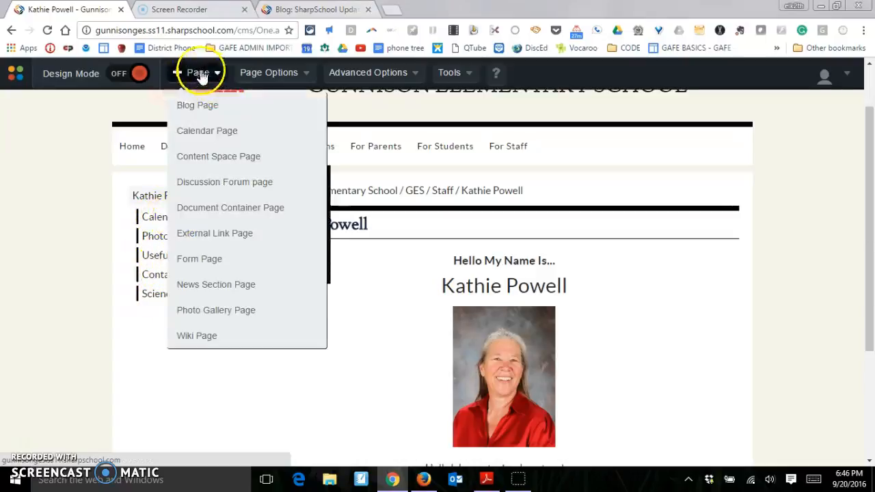
pyautogui.click(292, 325)
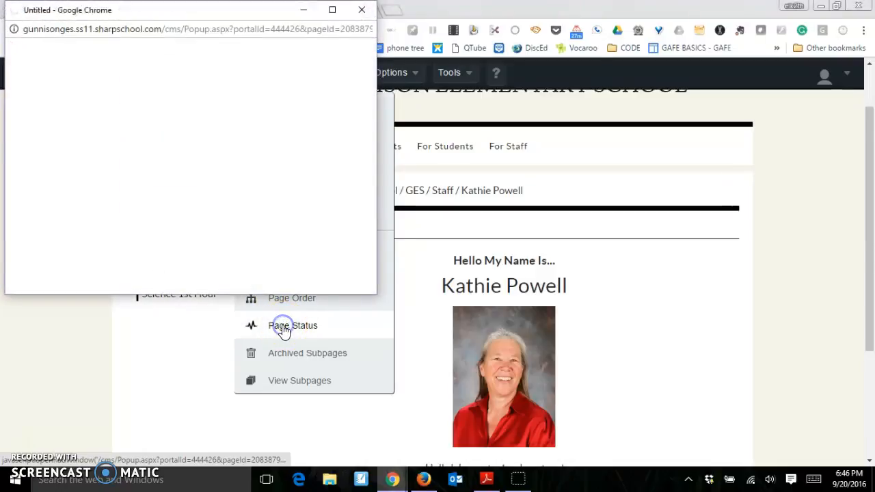
pyautogui.click(292, 326)
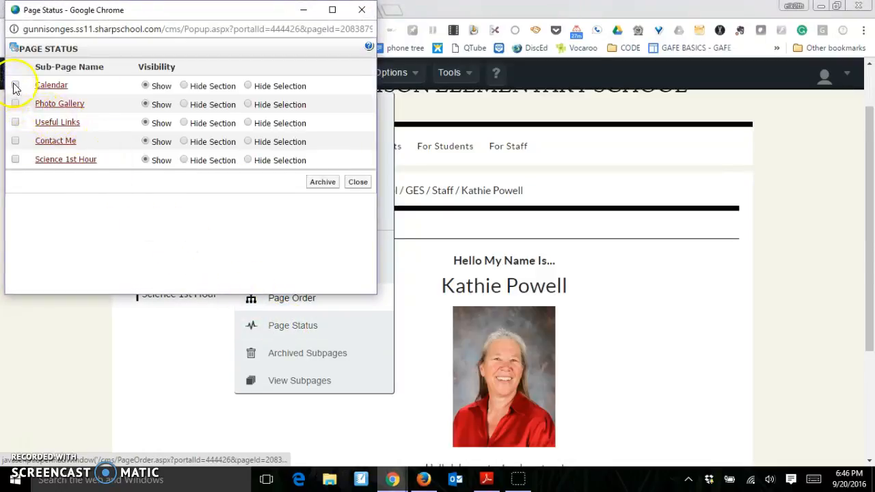
pyautogui.click(15, 85)
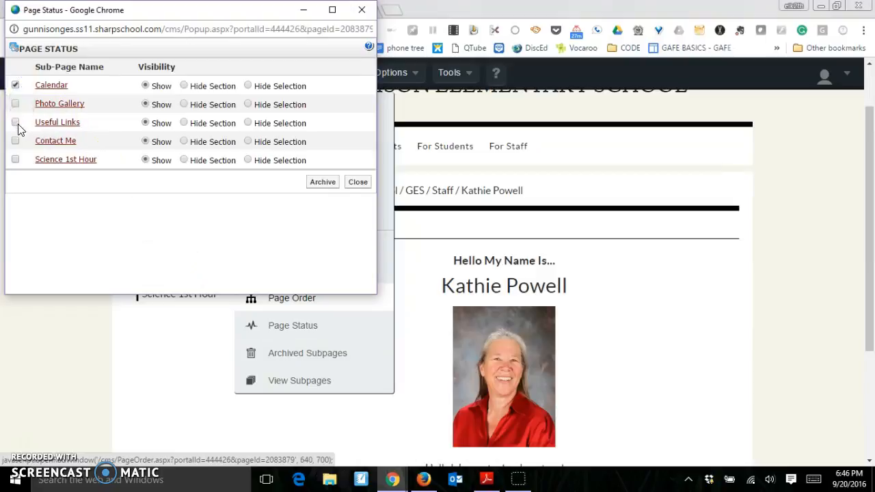
pyautogui.click(15, 122)
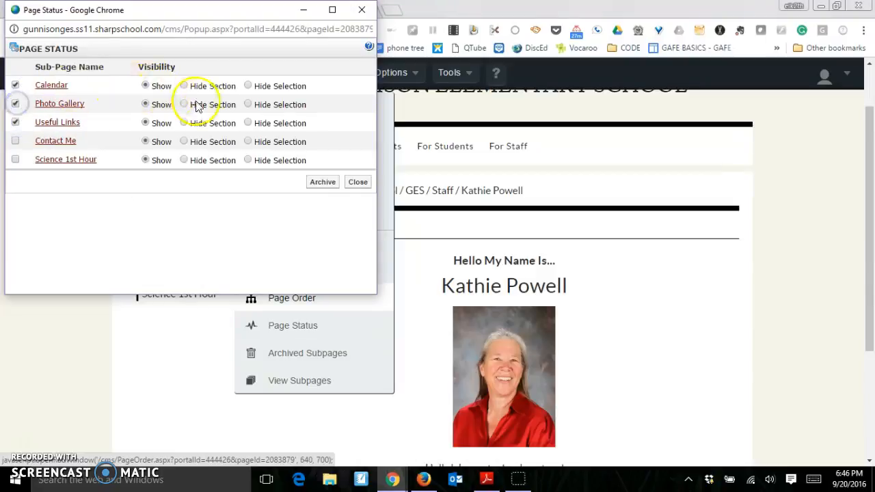
pyautogui.click(183, 104)
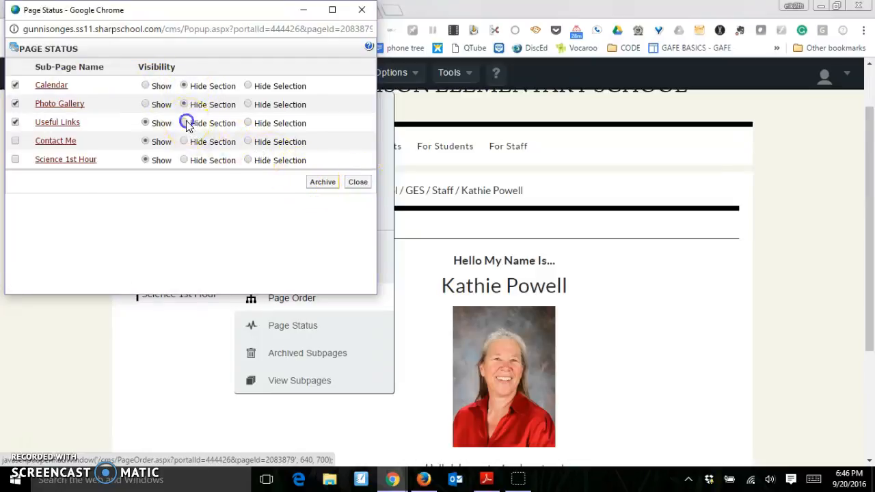
pyautogui.click(359, 181)
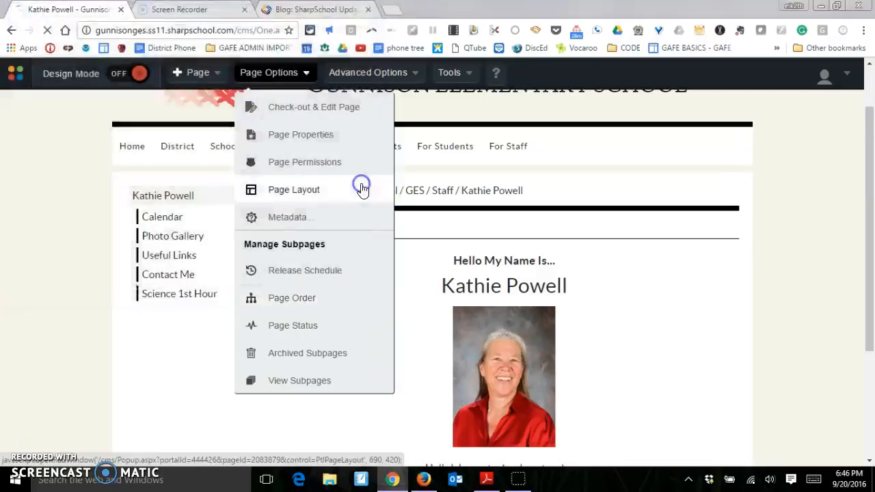
pyautogui.click(294, 189)
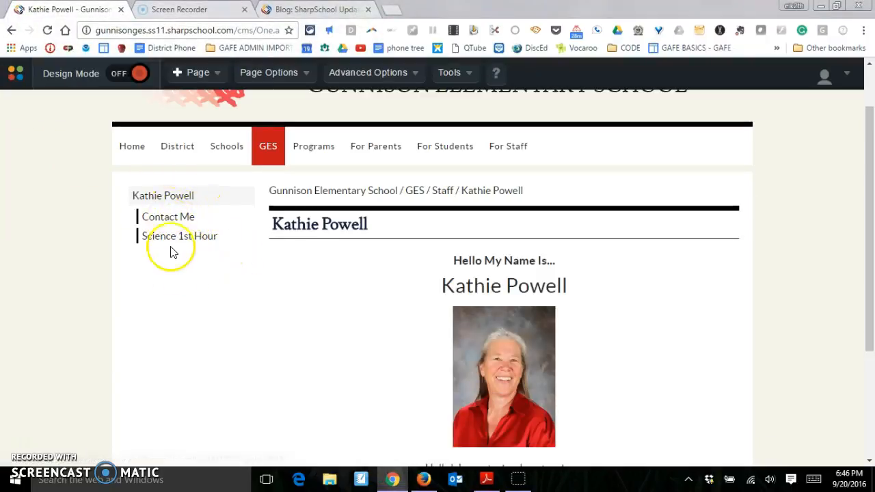
# - Set Calendar, Photo Gallery and the remaining subpages to Show so all five appear in the menu
pyautogui.click(268, 73)
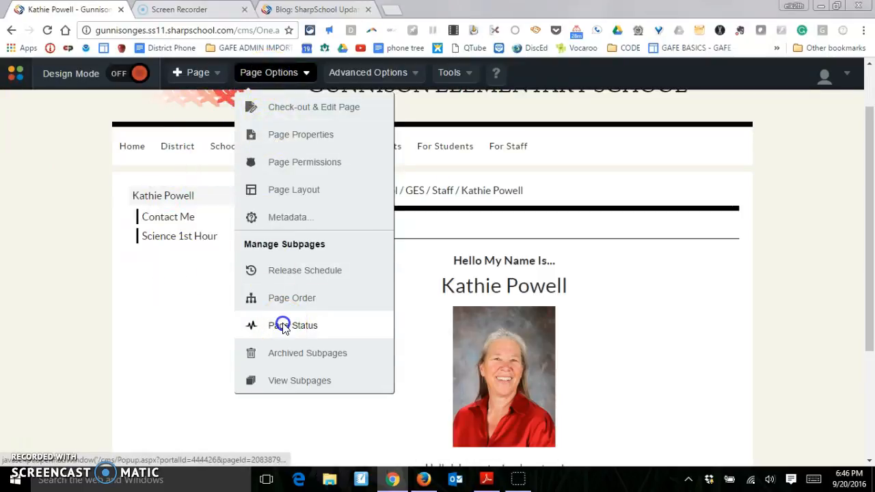
pyautogui.click(293, 325)
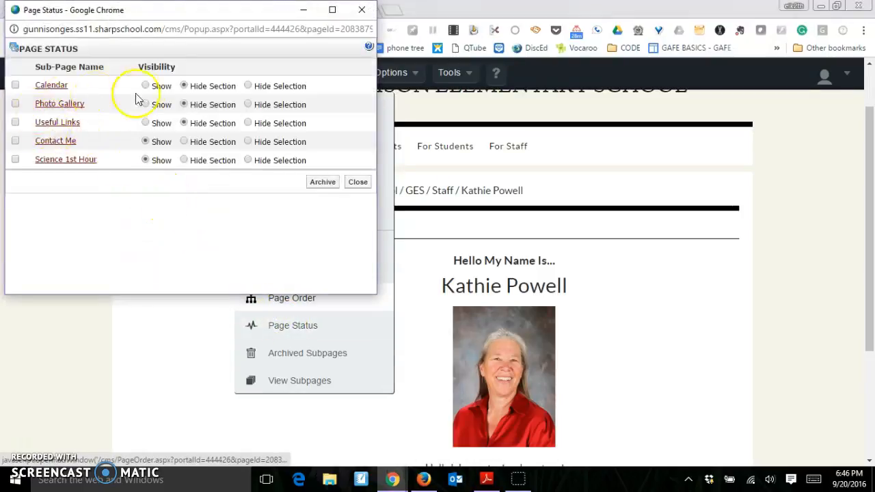
pyautogui.click(145, 104)
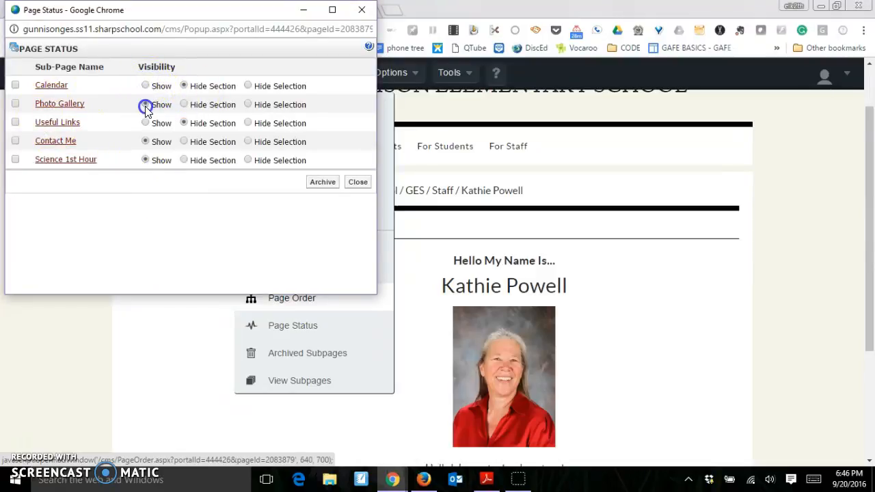
pyautogui.click(145, 85)
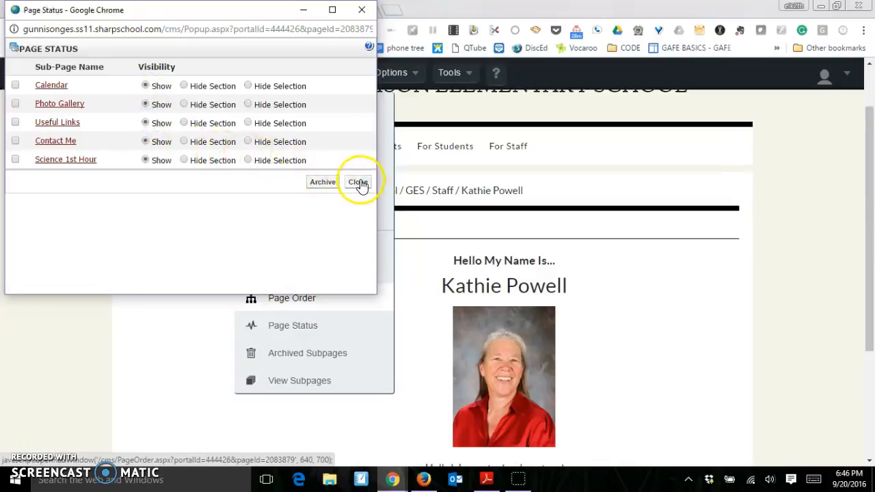
pyautogui.click(358, 182)
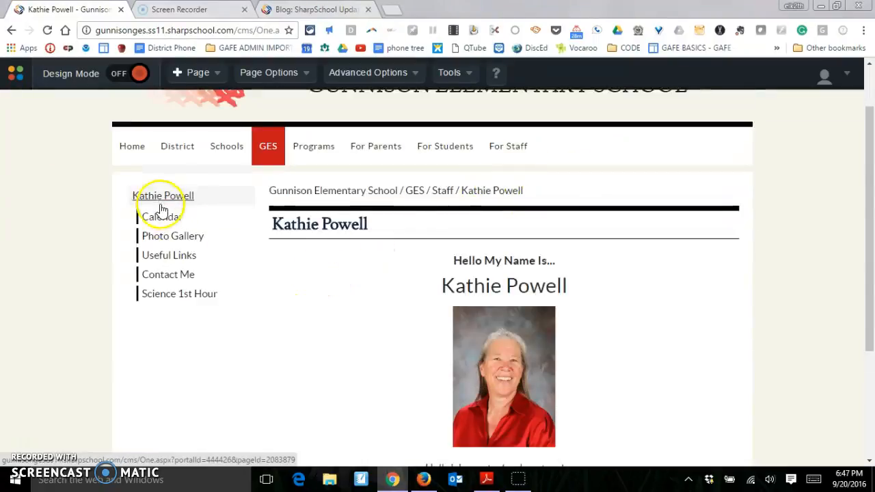
# - In Page Order, move Science 1st Hour up under Calendar and save the new subpage order
pyautogui.click(268, 72)
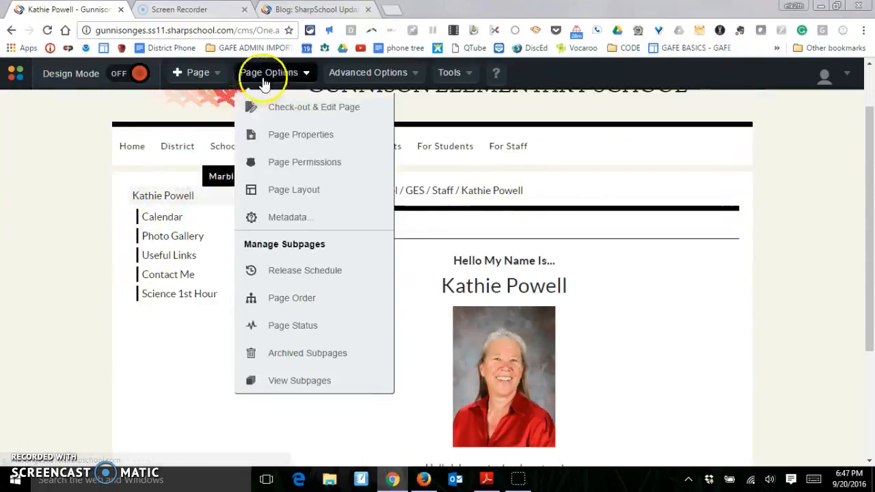
pyautogui.click(293, 298)
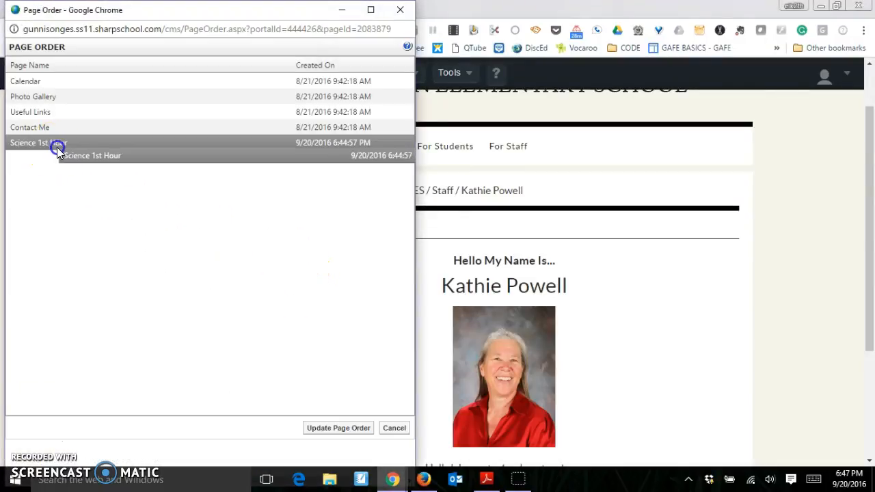
pyautogui.moveTo(38, 150); pyautogui.dragTo(38, 96)
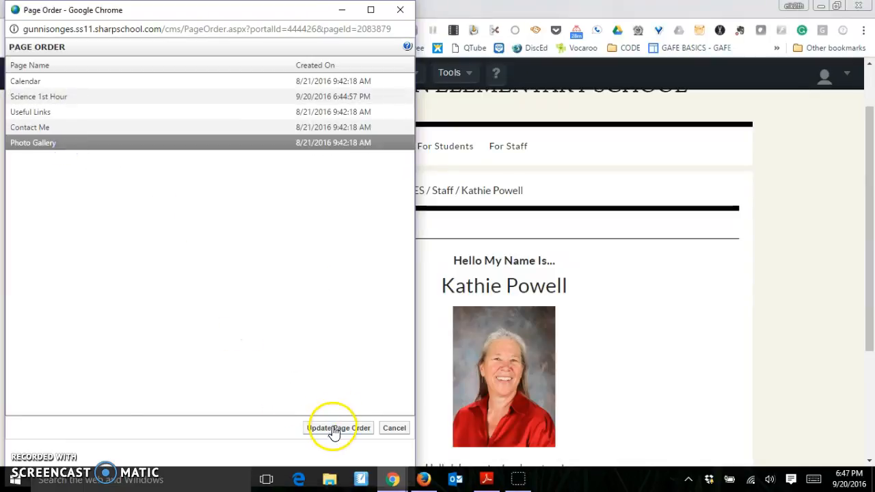
pyautogui.click(340, 427)
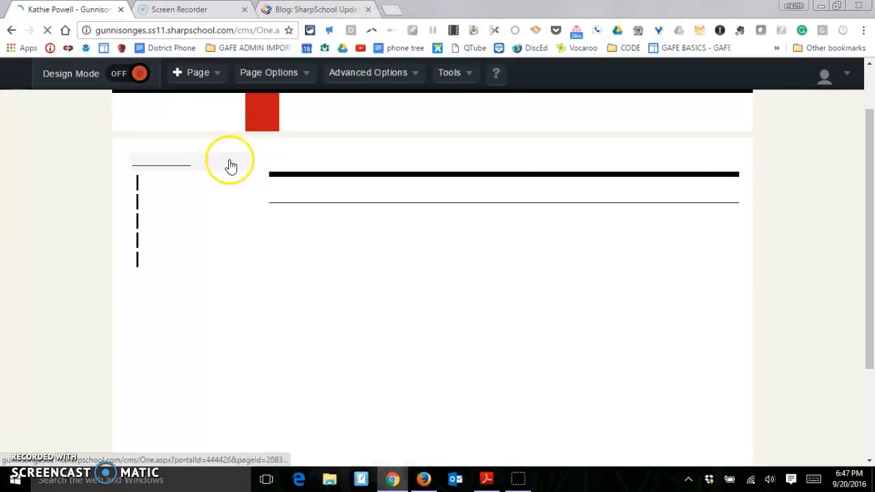
# - Start a new external link page titled Gunnison GAFE with web address bit.ly/GunnisonGAFE
pyautogui.click(197, 73)
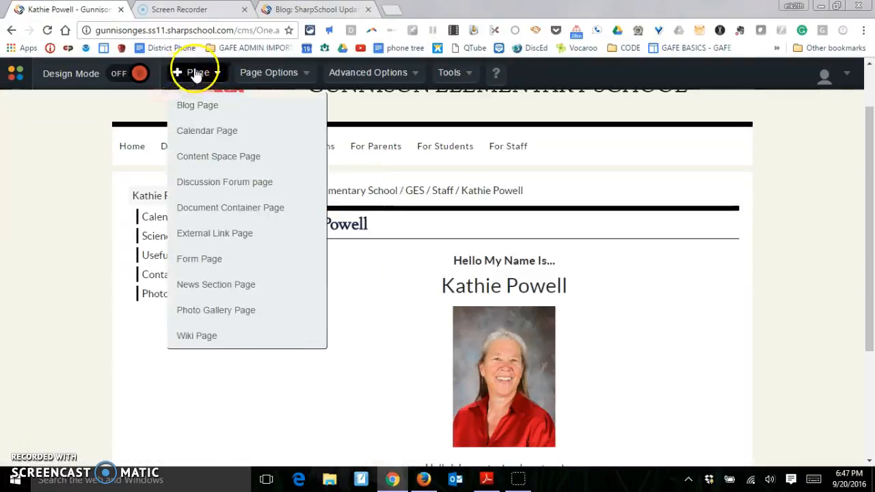
pyautogui.moveTo(215, 233)
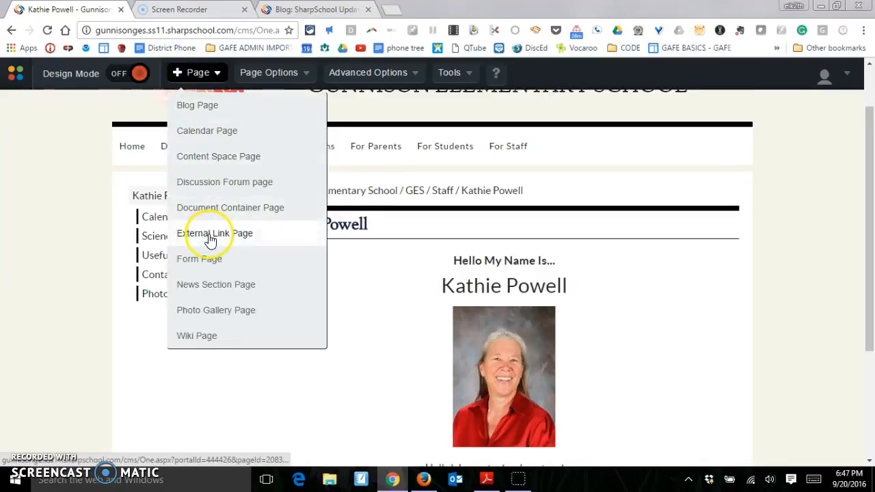
pyautogui.click(215, 233)
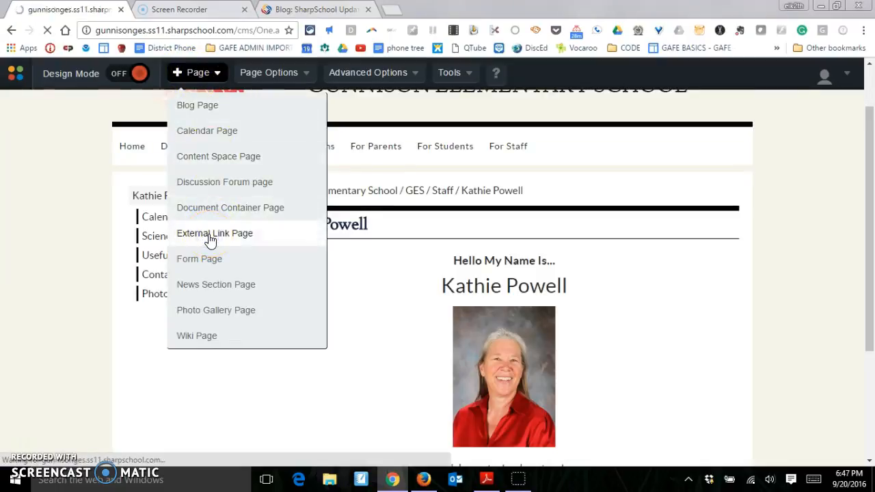
pyautogui.click(215, 233)
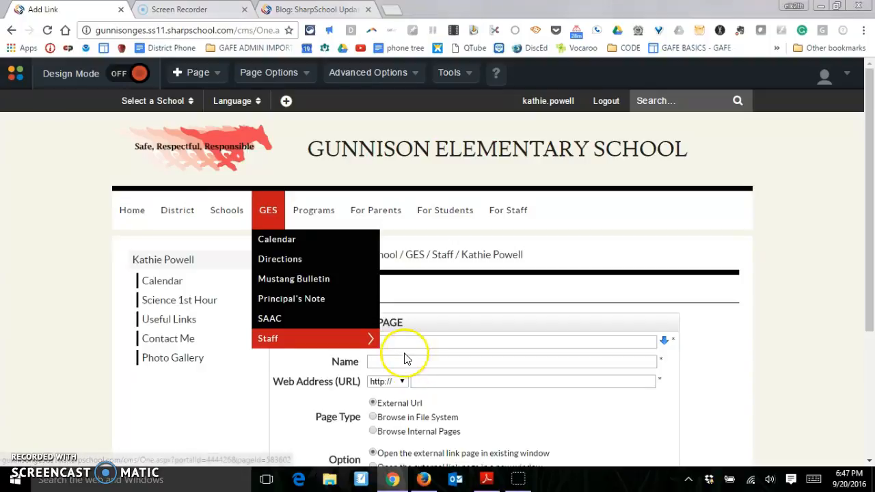
pyautogui.write('Gu')
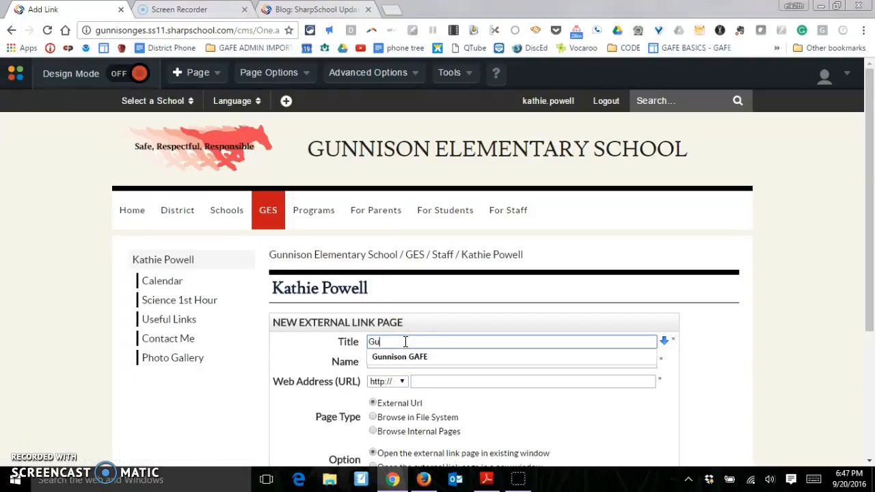
pyautogui.click(399, 357)
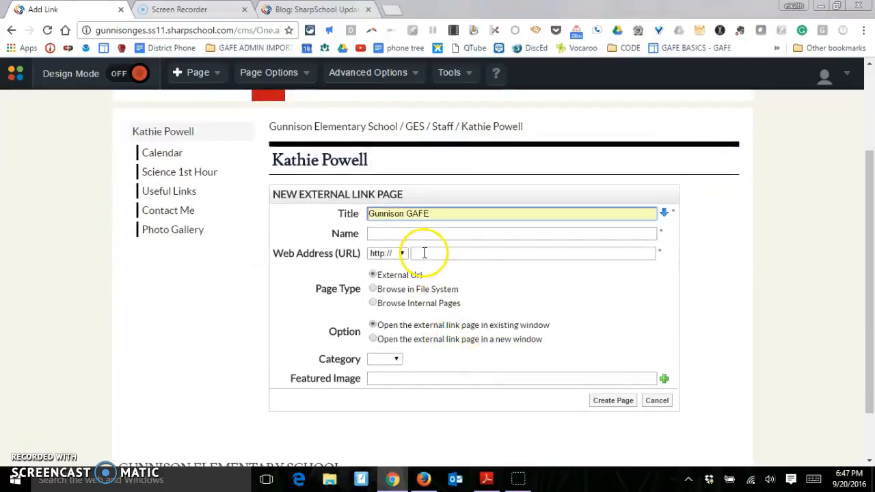
pyautogui.write('bit')
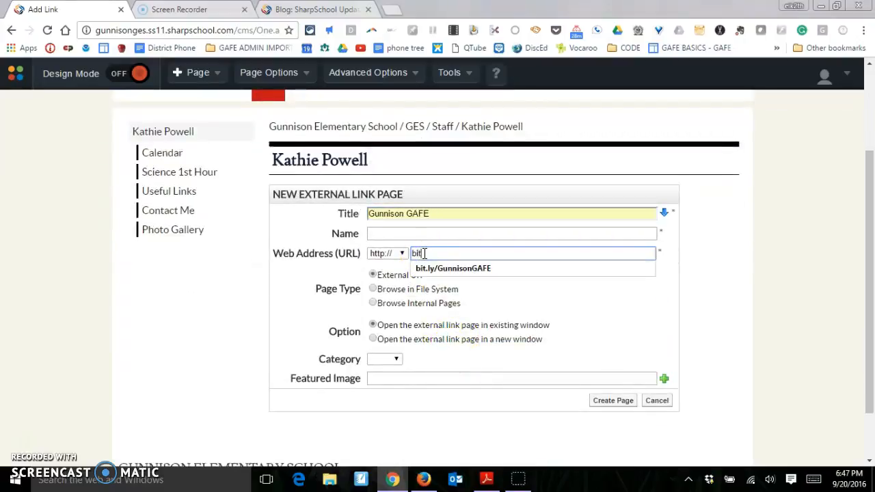
pyautogui.click(454, 268)
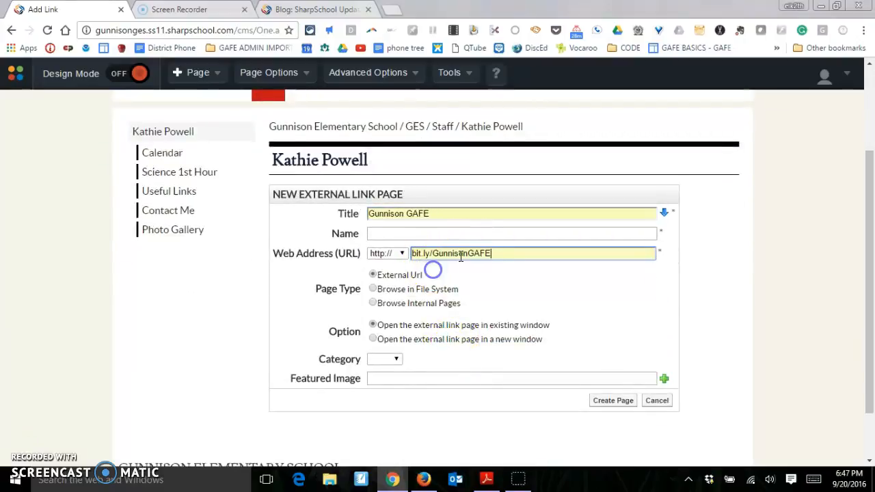
# - Fill the page name from the title, set it to open in a new window, and create the page
pyautogui.click(665, 211)
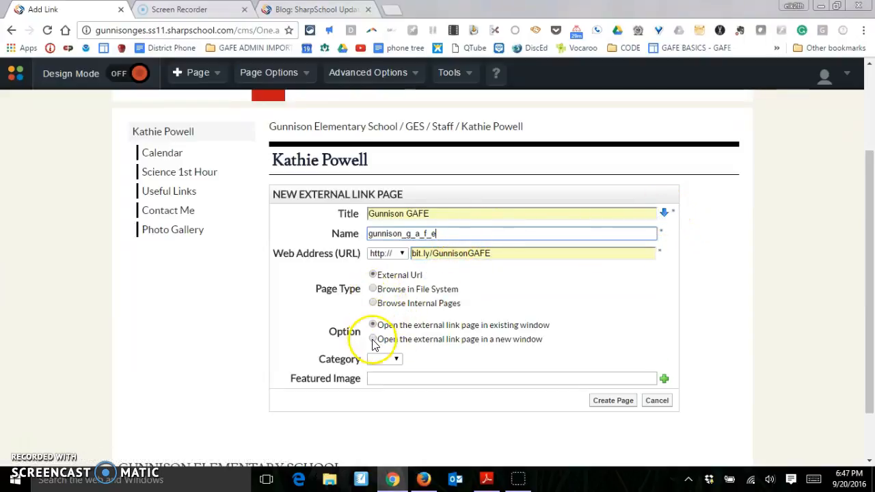
pyautogui.click(373, 339)
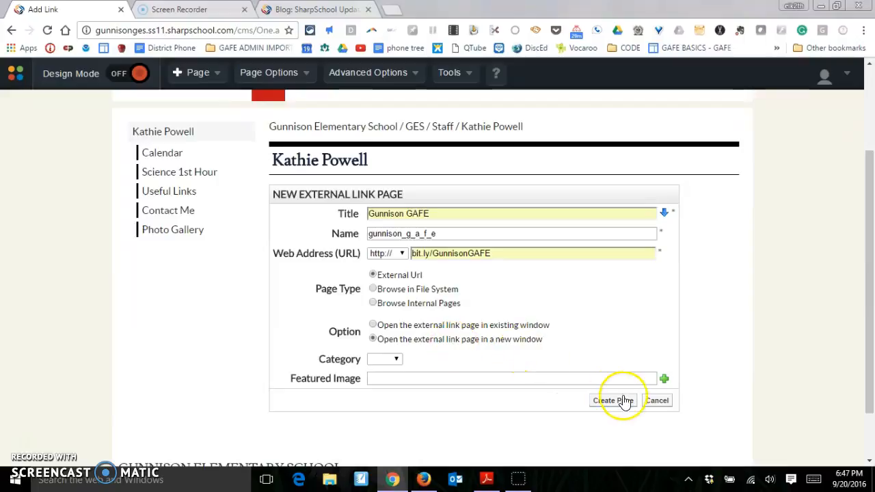
pyautogui.click(613, 399)
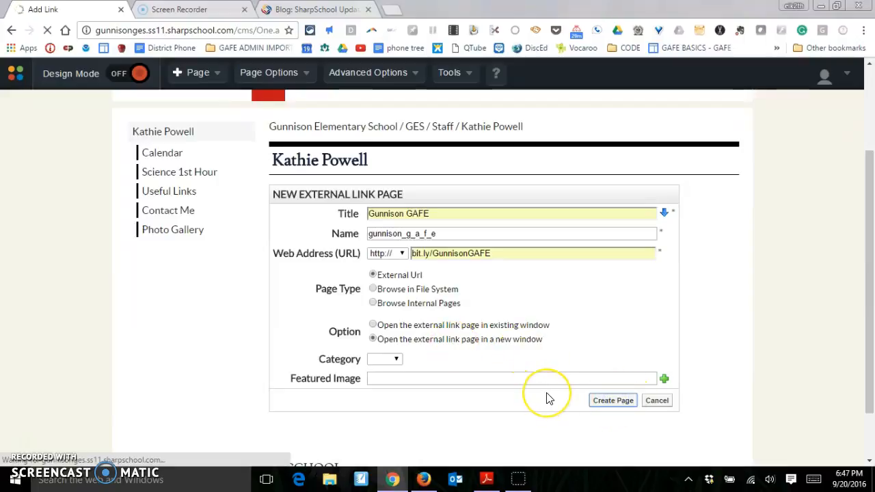
# - Submit the link page and test the Gunnison GAFE sidebar link opens in a new tab
pyautogui.click(613, 400)
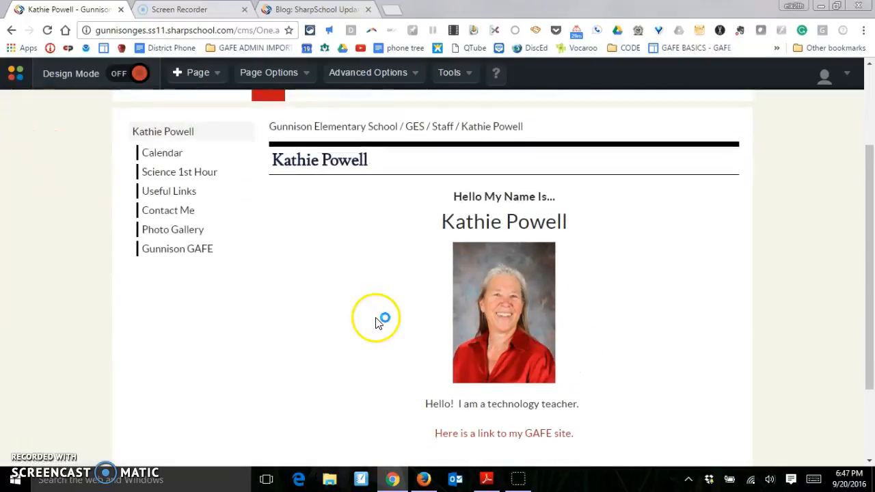
pyautogui.moveTo(177, 249)
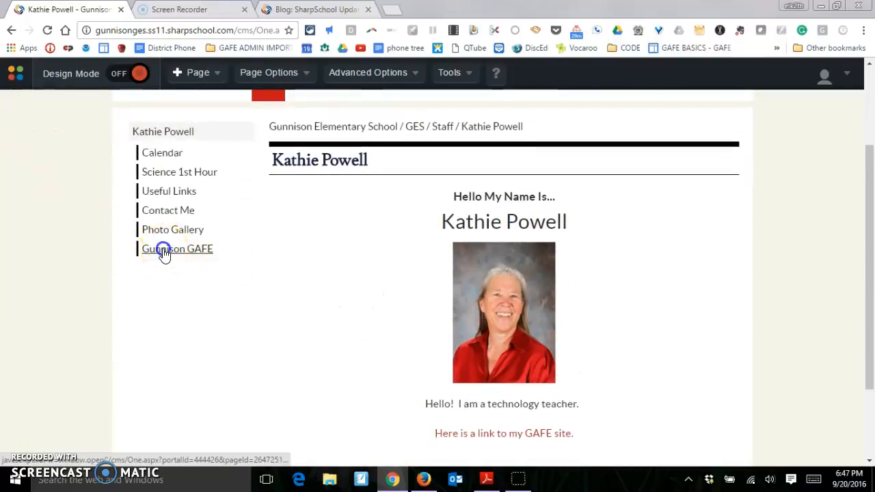
pyautogui.click(178, 249)
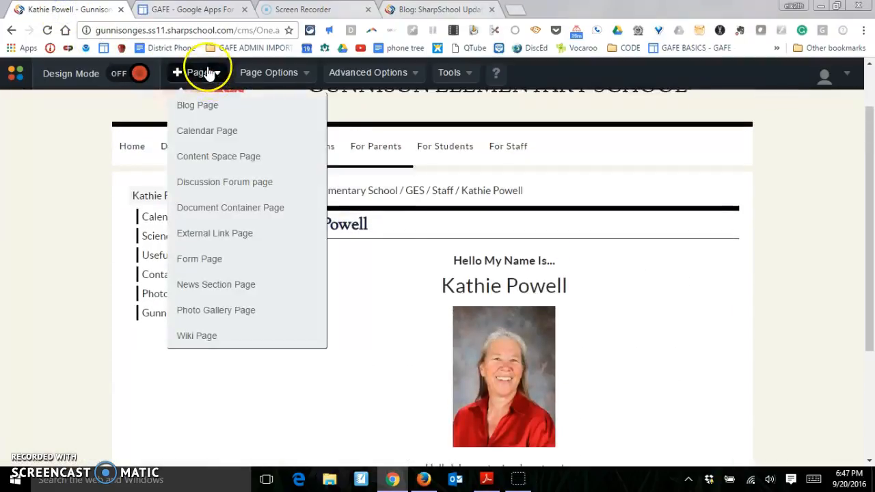
# - Create a document container page titled Assignments with the name filled from the title
pyautogui.click(230, 208)
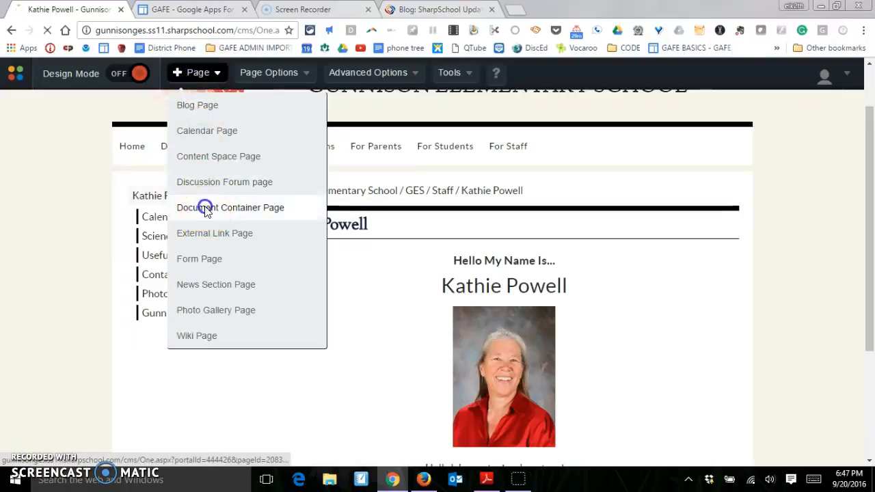
pyautogui.click(230, 207)
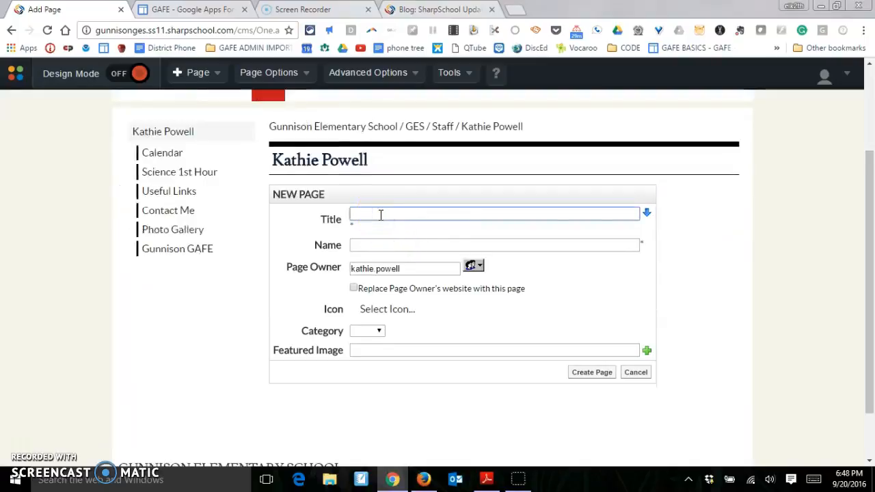
pyautogui.write('Assi')
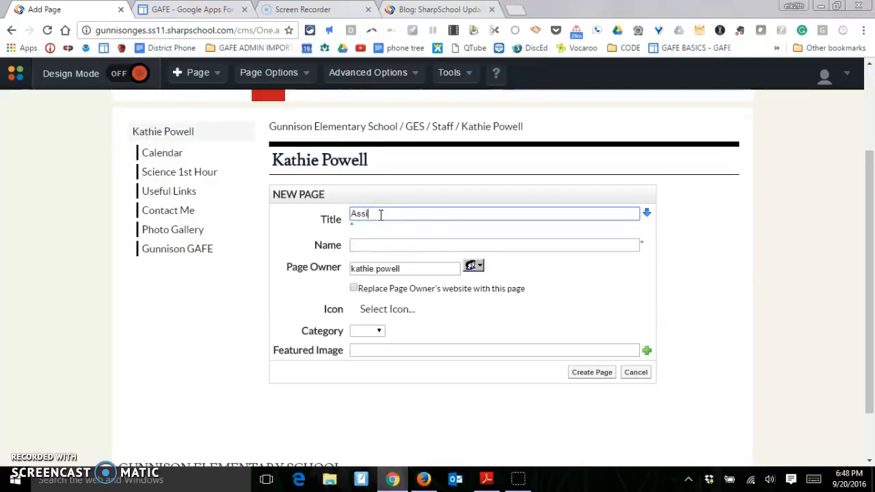
pyautogui.write('gnments')
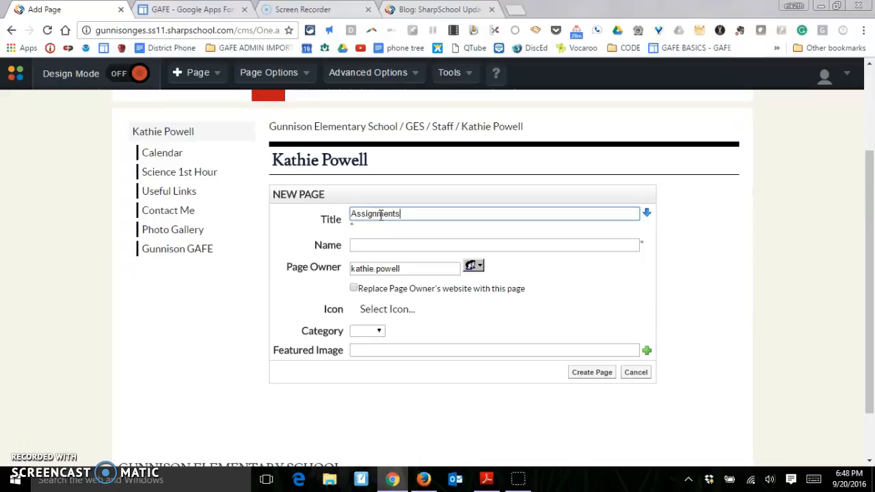
pyautogui.click(646, 214)
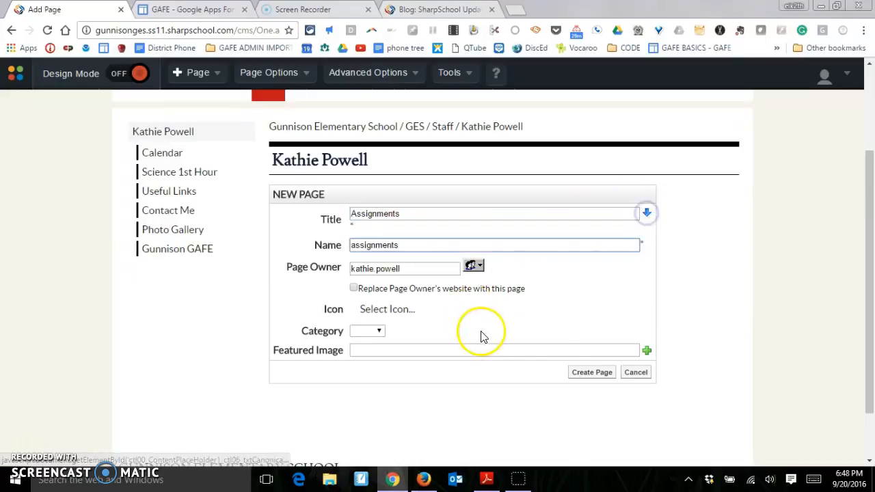
pyautogui.click(591, 372)
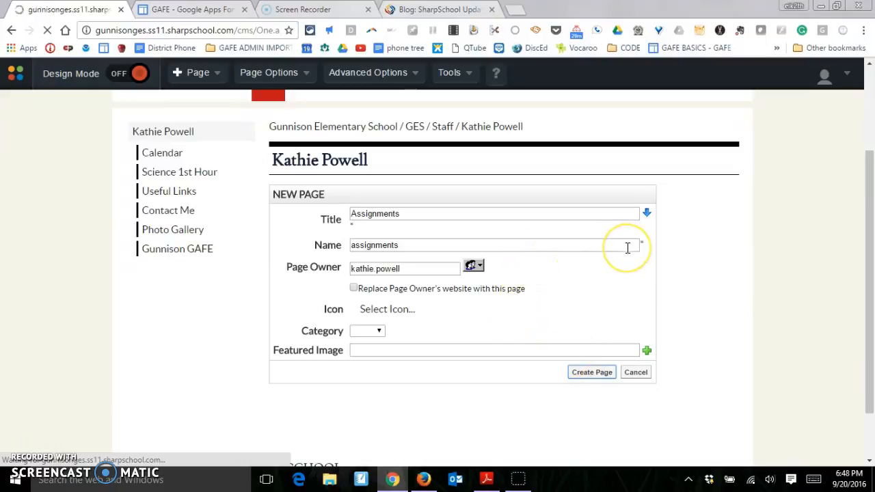
pyautogui.click(590, 372)
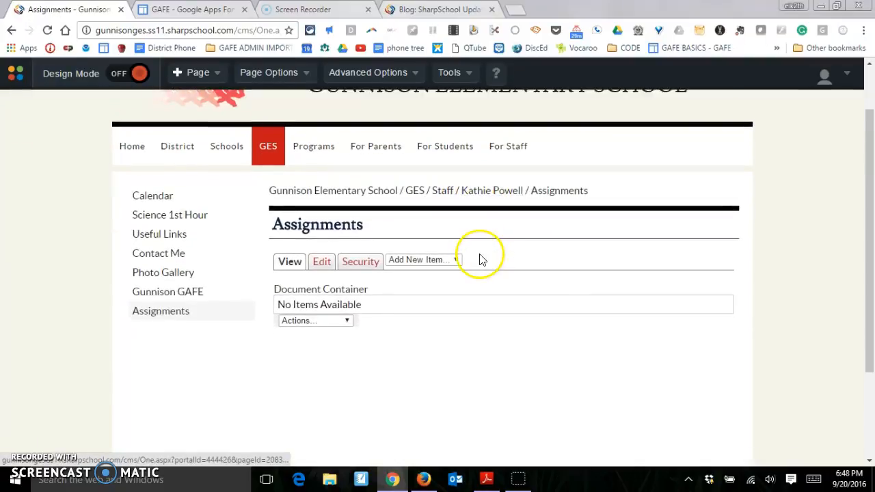
# - Create a folder named 1st Hour inside the Assignments document container
pyautogui.scroll(-3)
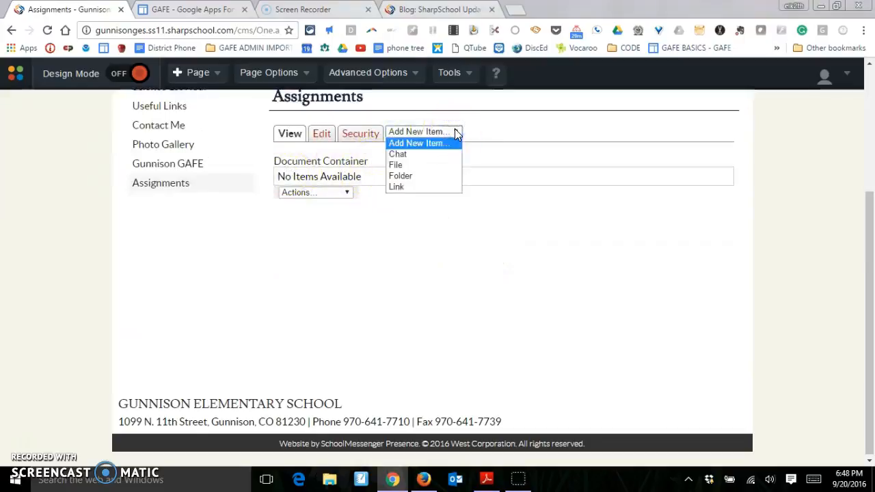
pyautogui.click(400, 175)
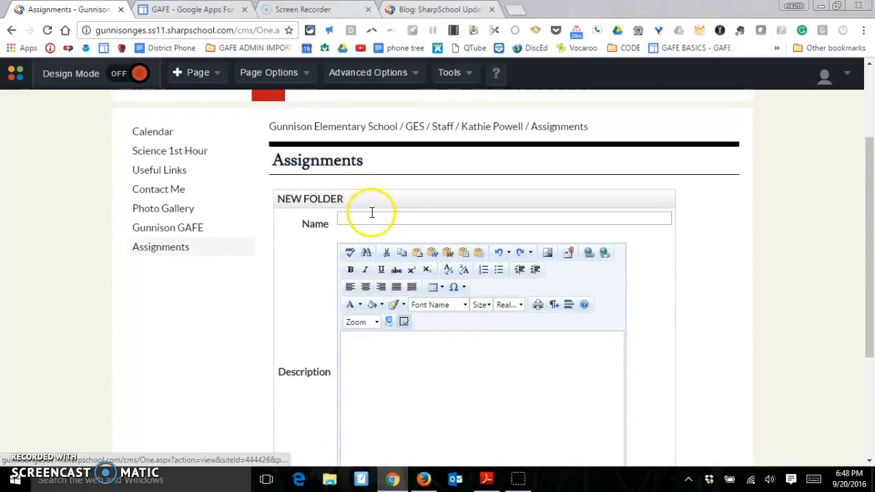
pyautogui.write('1st')
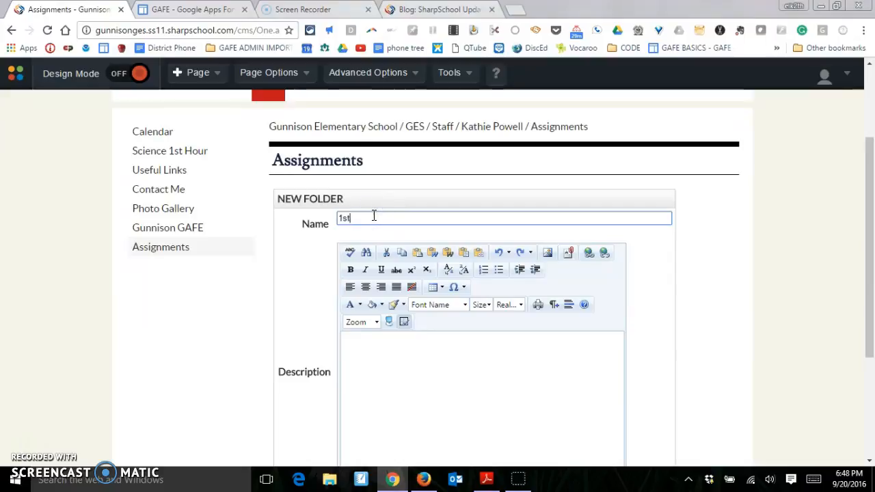
pyautogui.write('Hour')
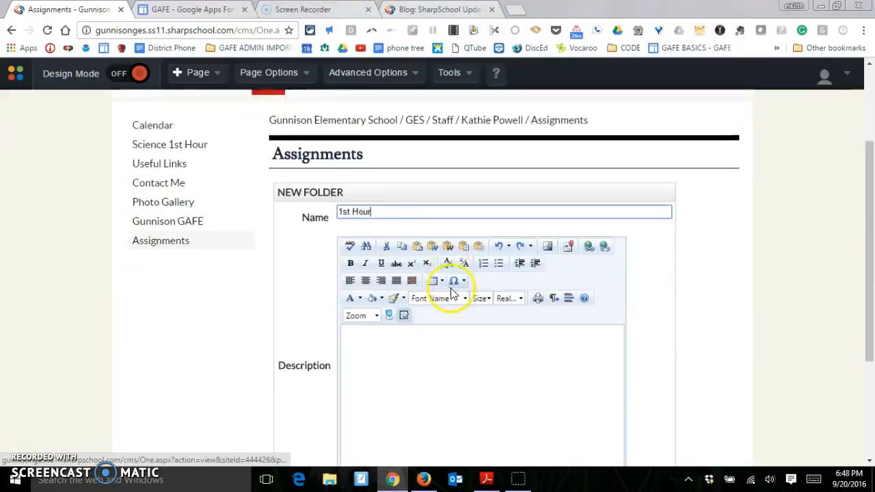
pyautogui.scroll(-3)
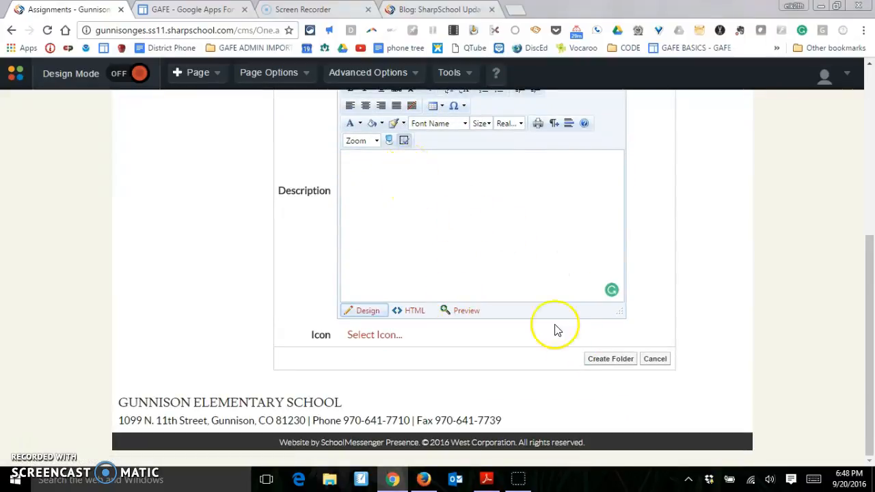
pyautogui.click(610, 358)
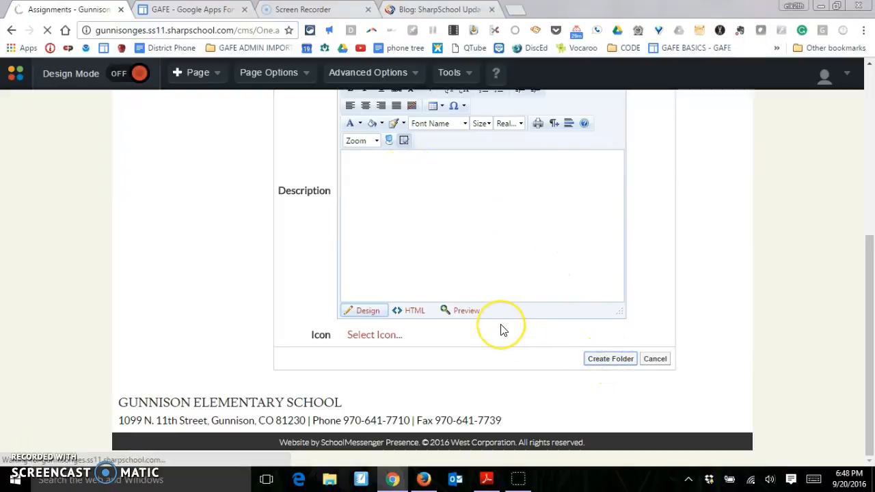
pyautogui.moveTo(492, 335)
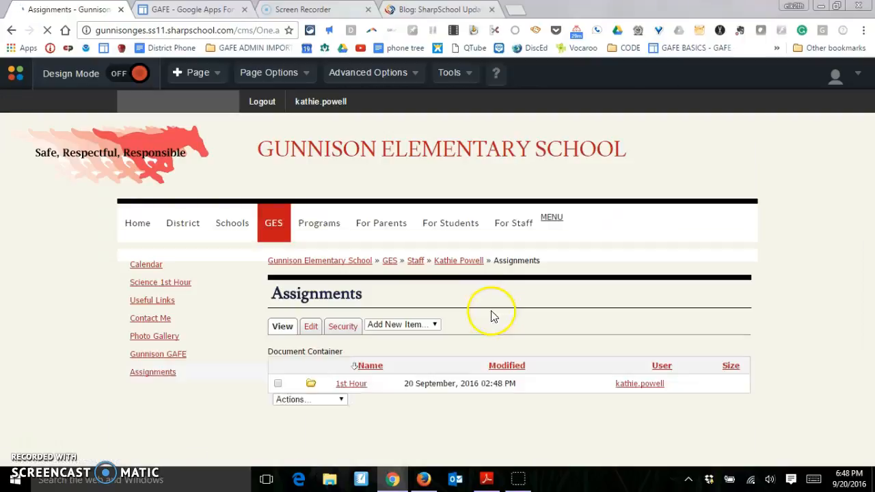
# - Open the 1st Hour folder and start adding a file to it
pyautogui.scroll(-3)
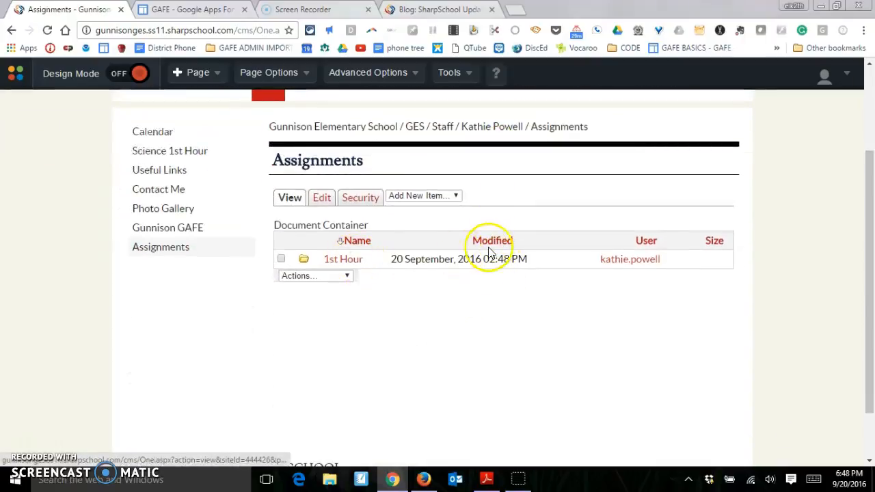
pyautogui.click(344, 258)
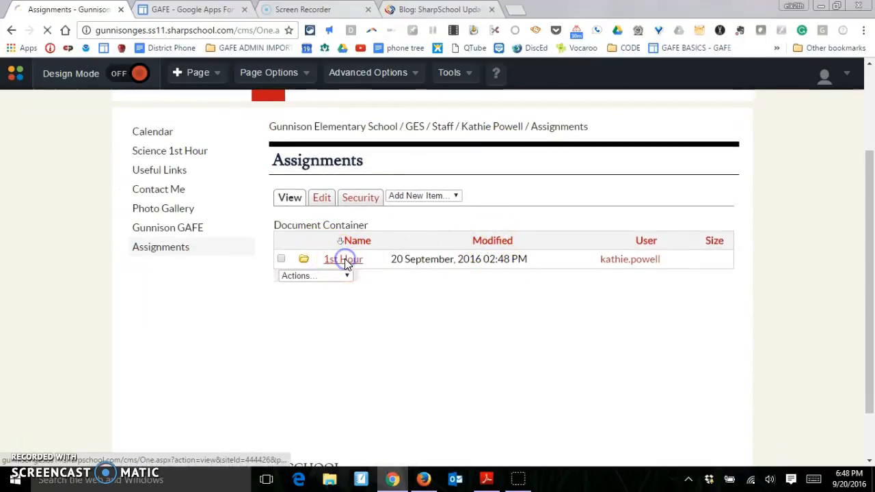
pyautogui.click(342, 259)
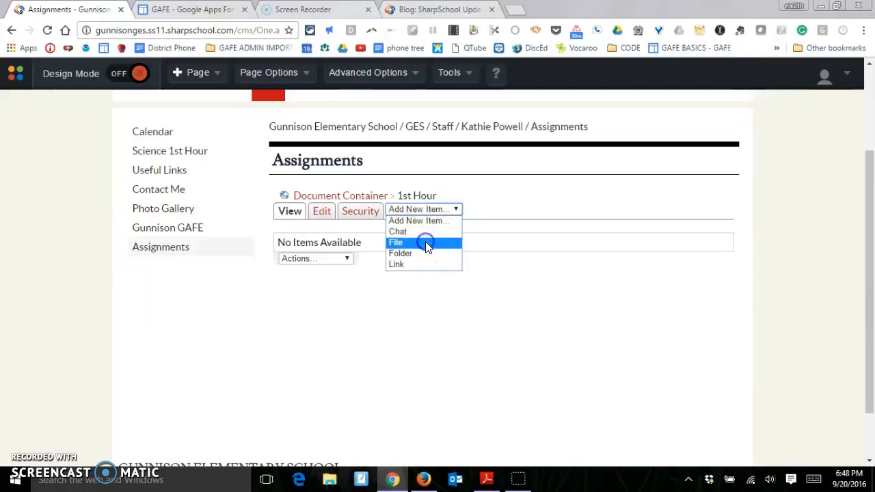
pyautogui.click(397, 242)
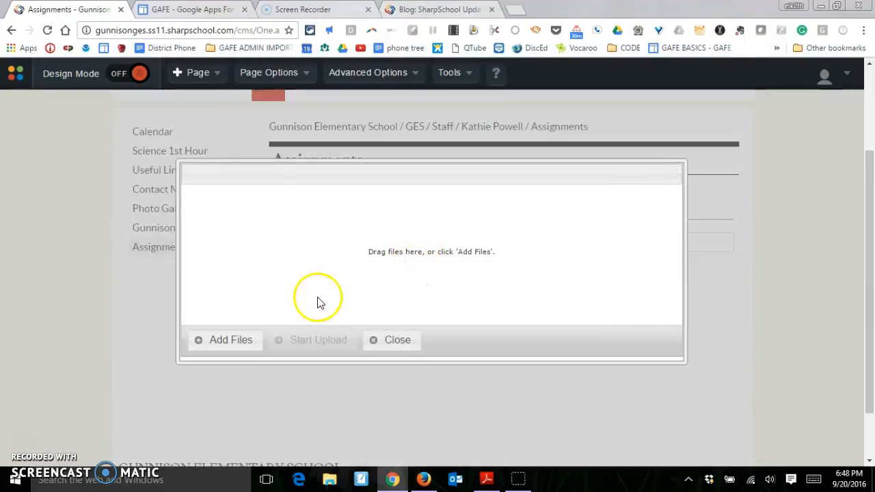
# - Browse to Desktop > GAFE Stuff and choose the ip config image for upload
pyautogui.click(229, 339)
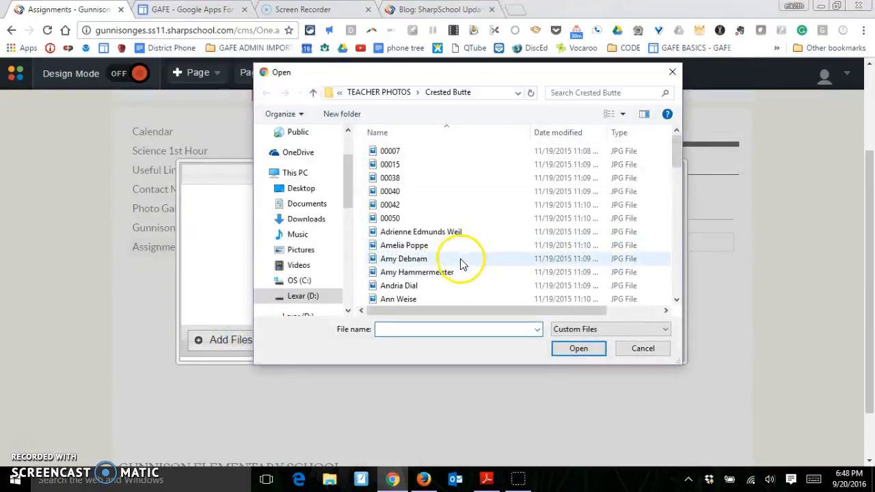
pyautogui.click(301, 189)
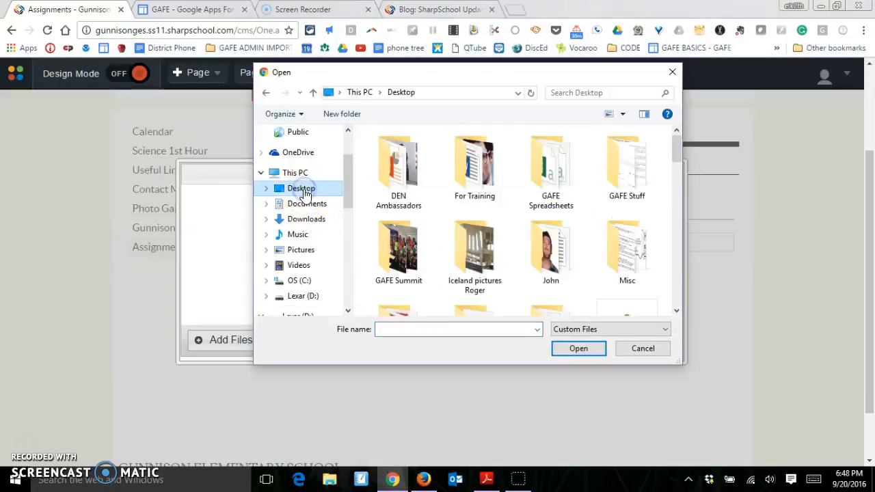
pyautogui.click(627, 167)
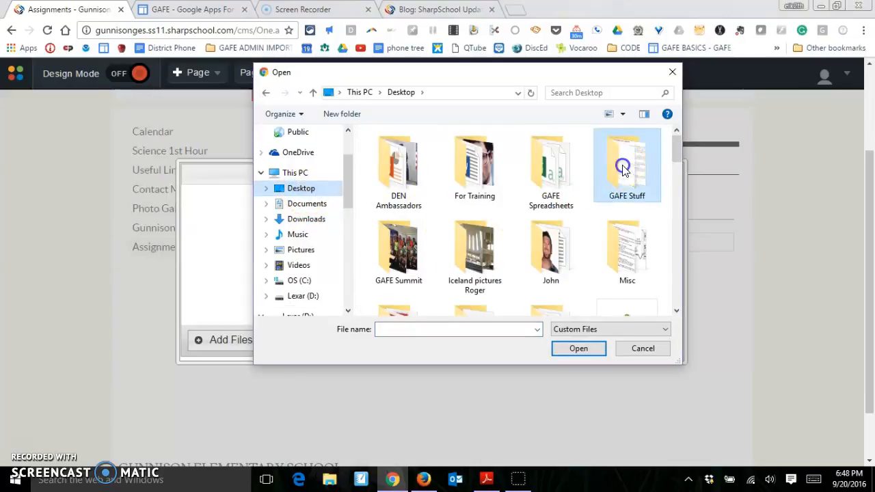
pyautogui.doubleClick(627, 162)
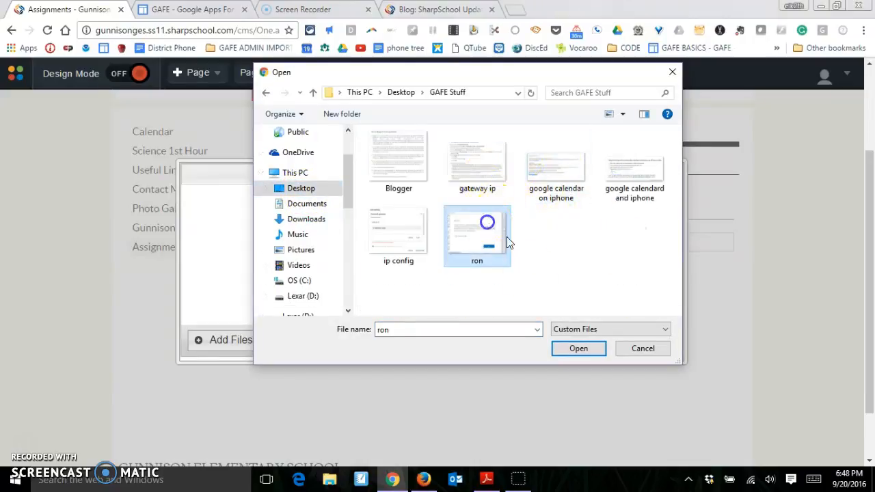
pyautogui.click(577, 349)
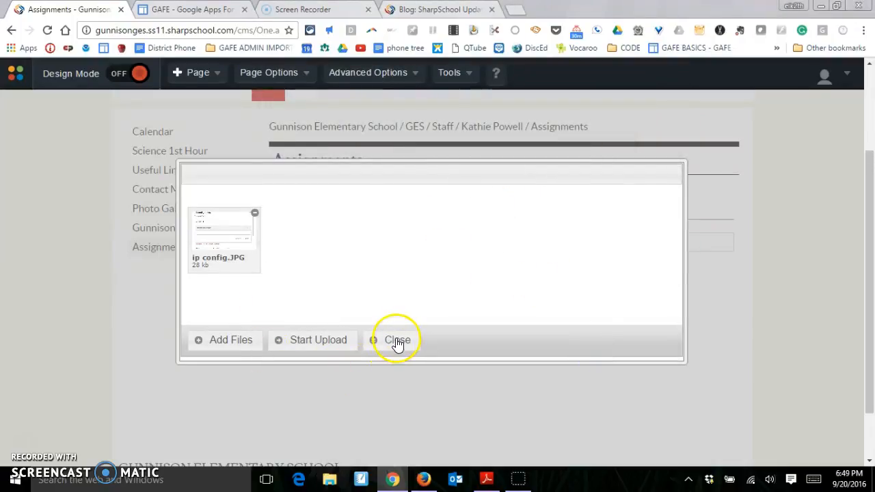
# - Upload the queued ip config image and close the upload window
pyautogui.click(317, 339)
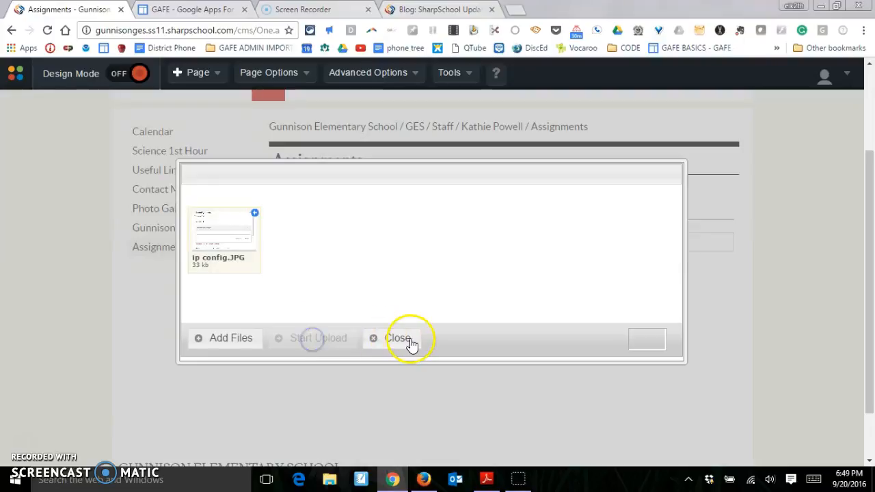
pyautogui.click(318, 338)
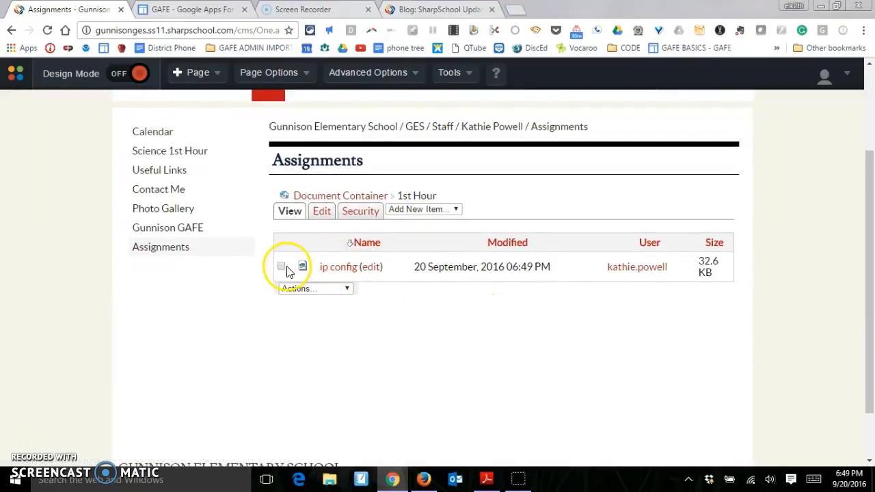
# - Select the ip config file, delete it via Actions > Delete Selected, and confirm
pyautogui.click(347, 288)
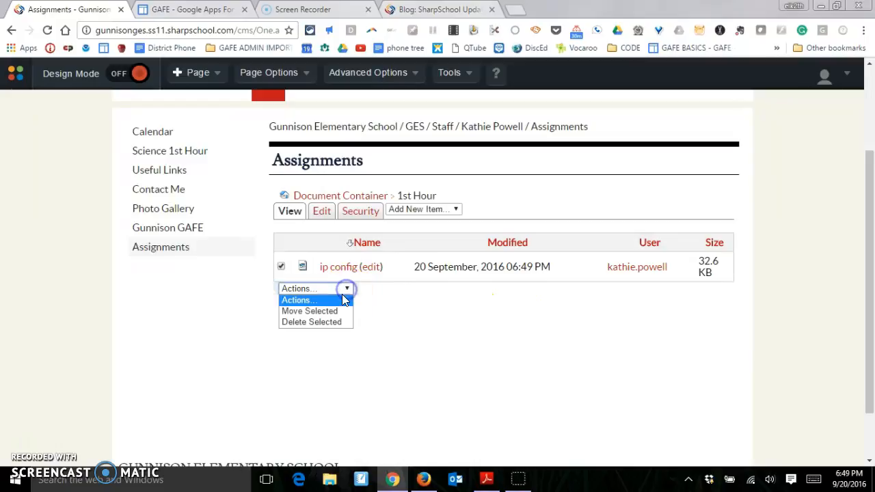
pyautogui.click(312, 323)
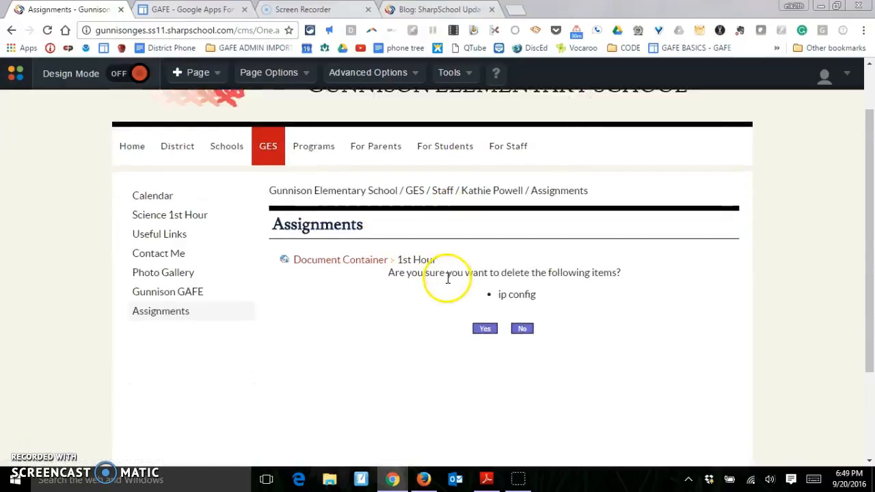
pyautogui.moveTo(380, 283)
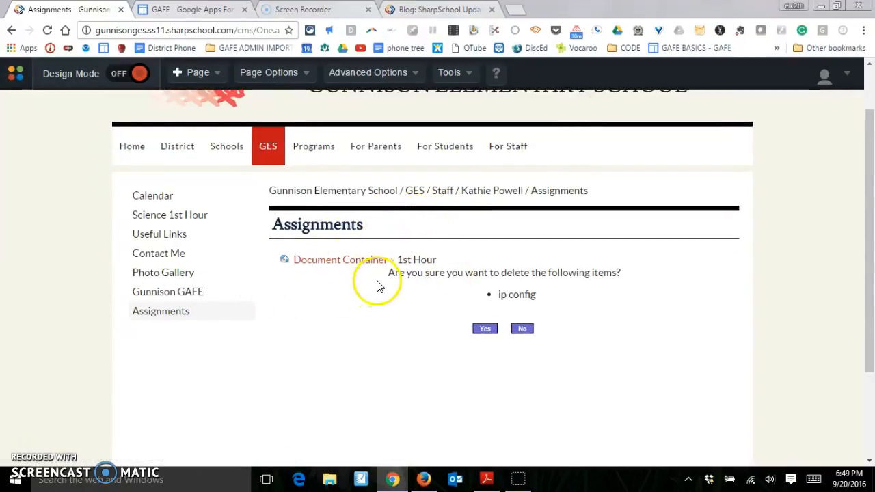
pyautogui.moveTo(431, 283)
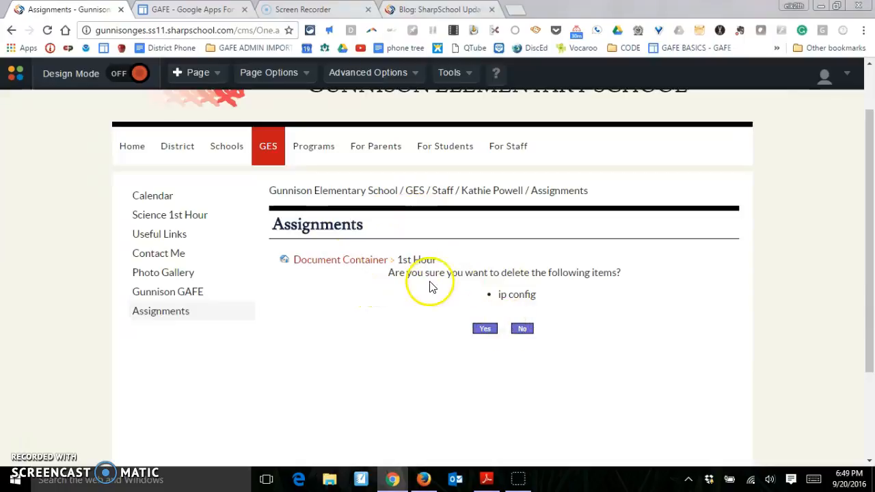
pyautogui.click(484, 328)
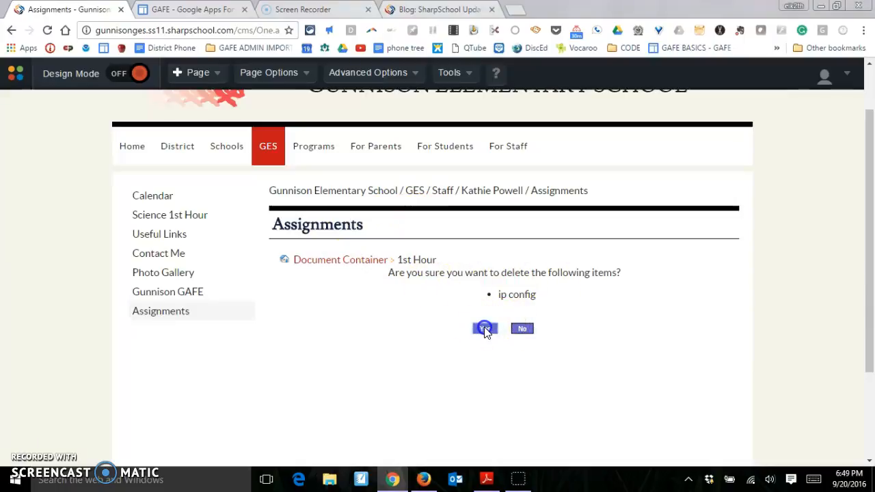
pyautogui.click(485, 329)
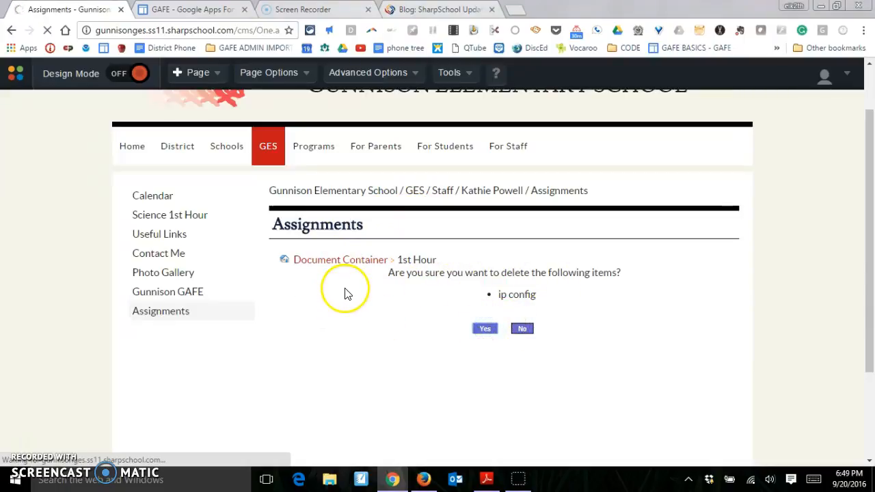
pyautogui.click(484, 329)
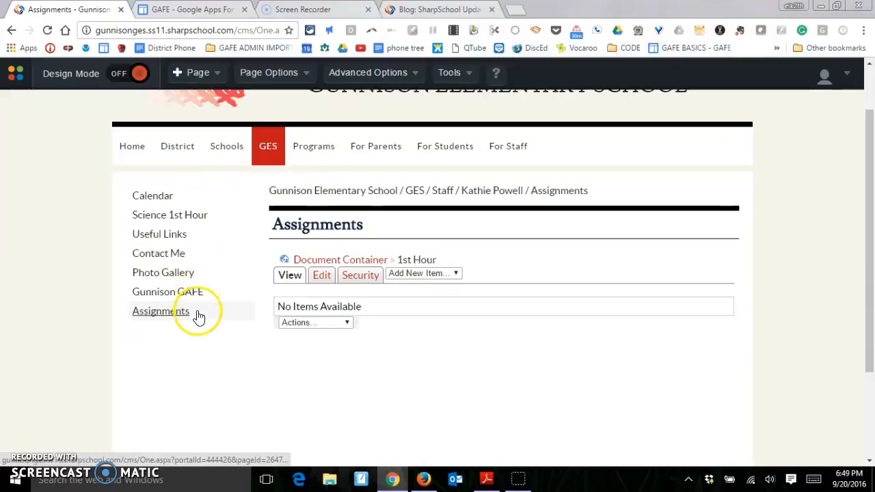
pyautogui.moveTo(331, 193)
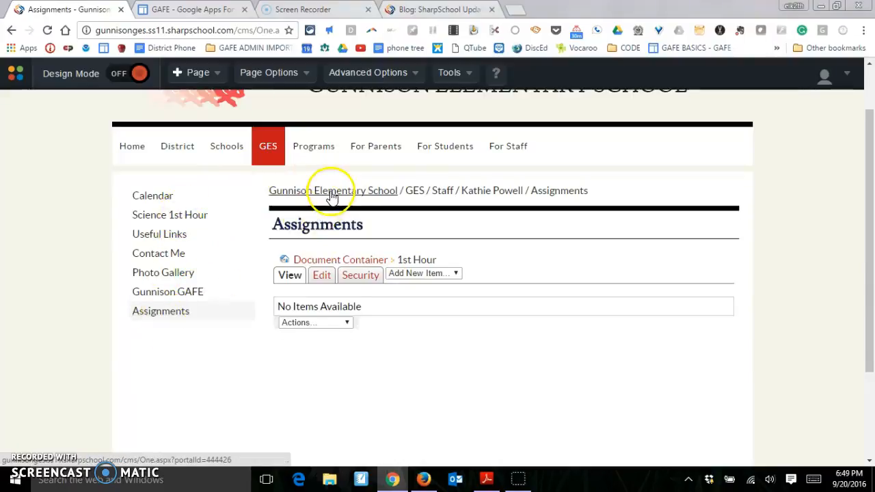
# - Show the + Page menu listing Blog, Content Space and External Link page types
pyautogui.click(198, 72)
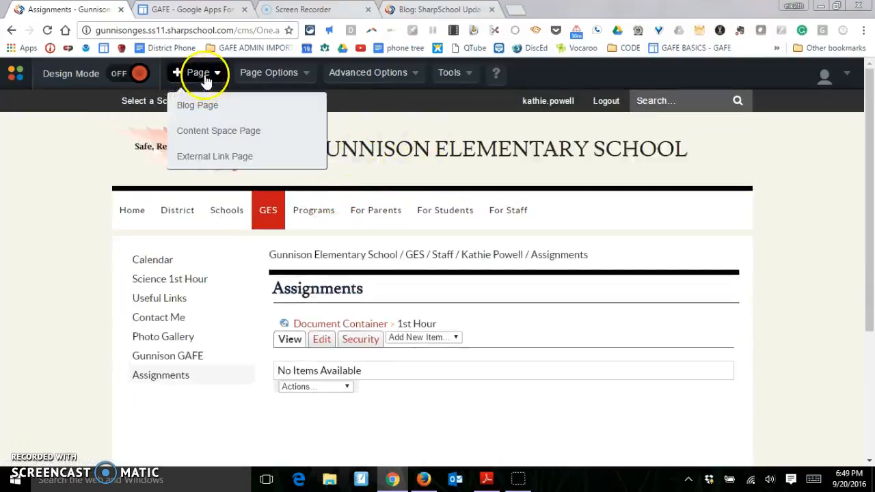